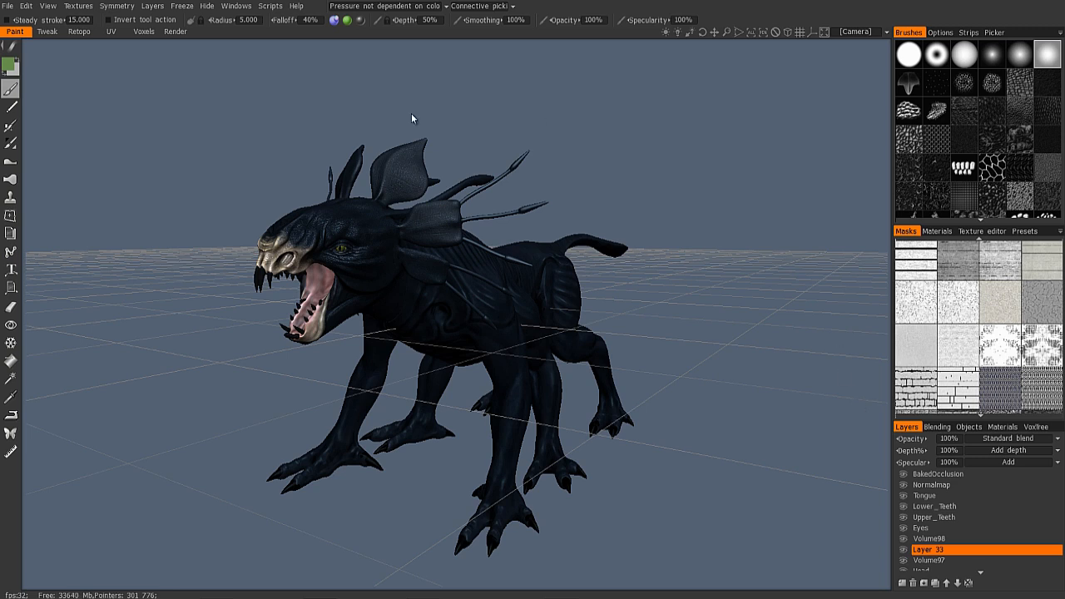
mouse_move(45, 427)
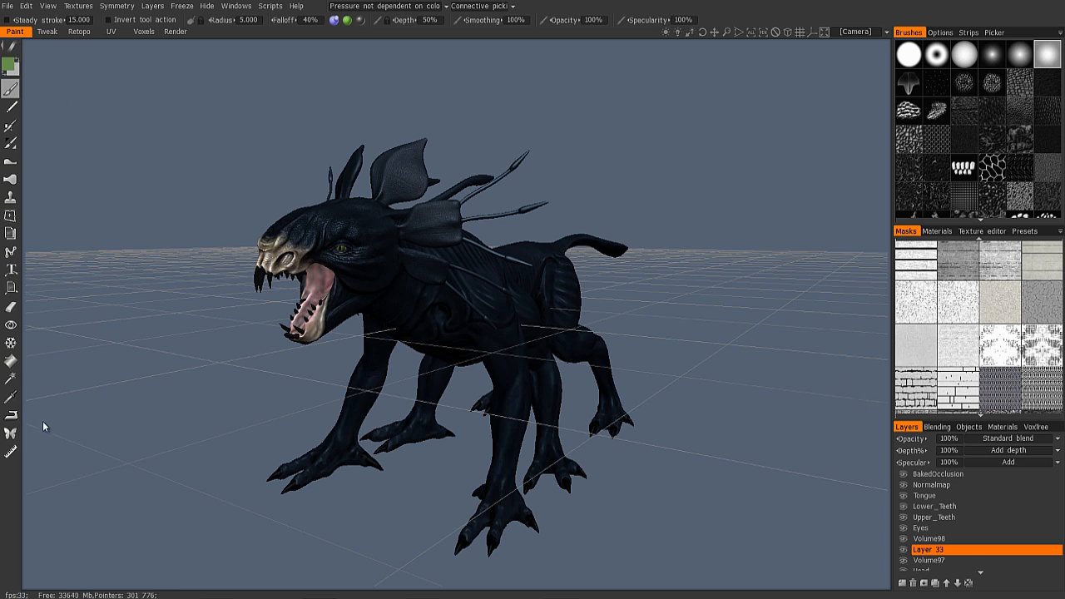
mouse_move(43, 166)
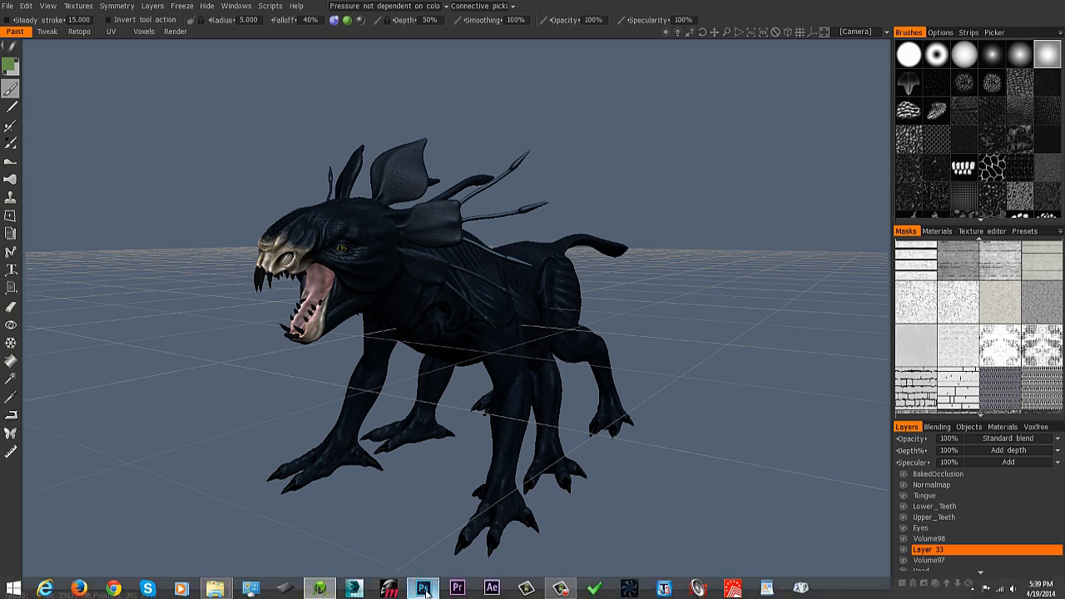
Step: Switch to the blank untitled portrait document in Adobe Photoshop
click(446, 586)
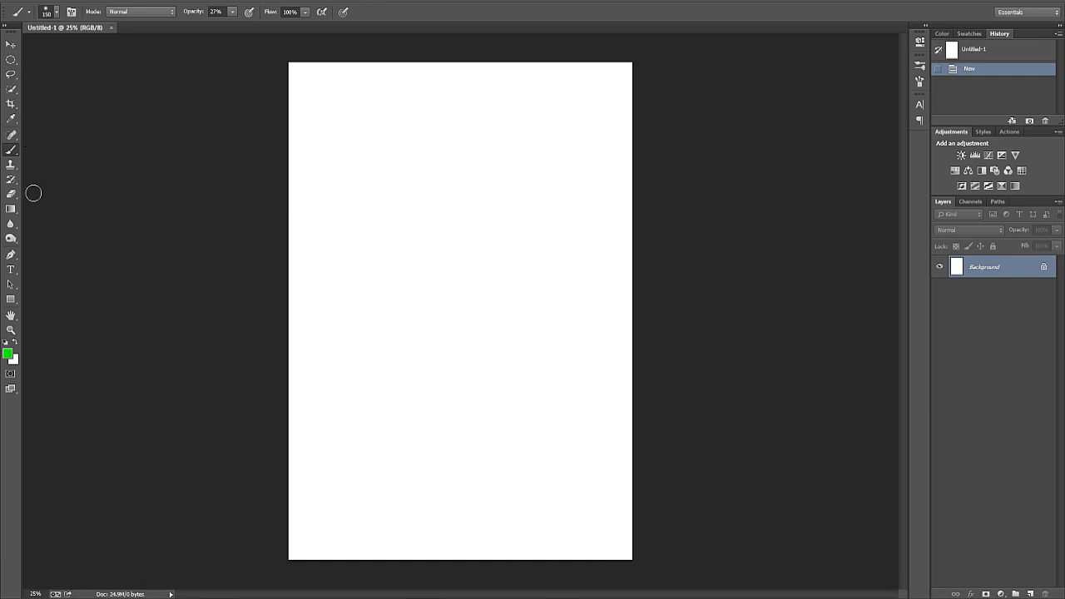
mouse_move(15, 347)
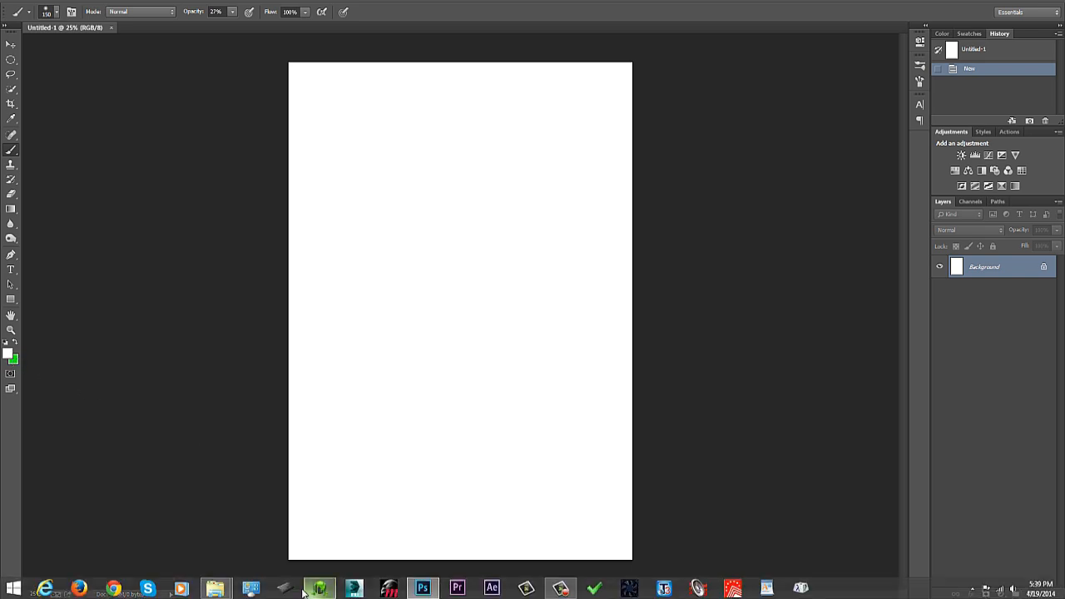
Step: Return to the creature scene in 3D-Coat and display the Materials library
click(315, 586)
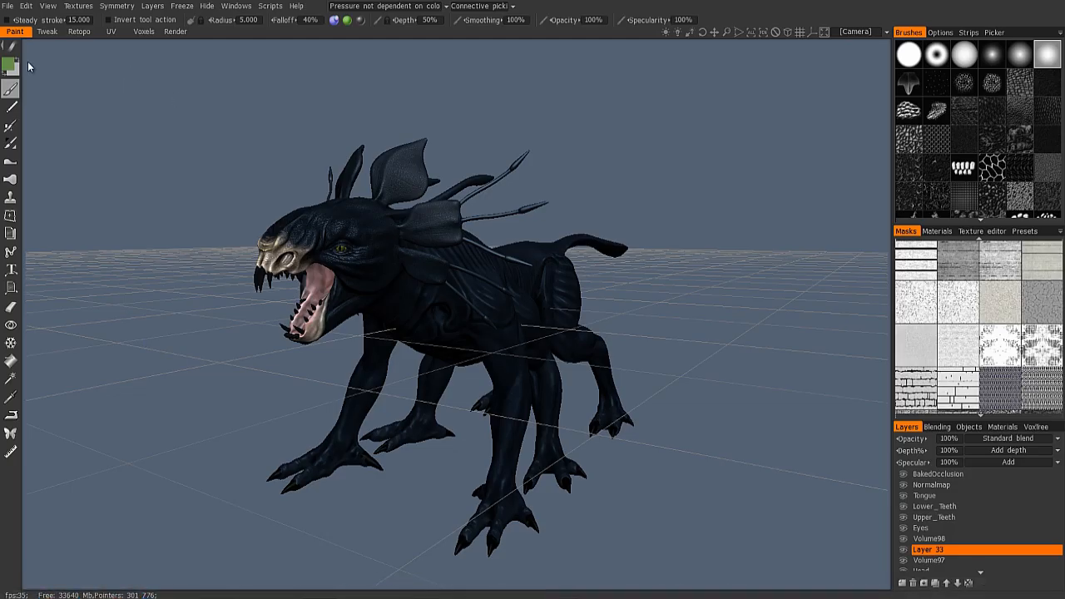
mouse_move(11, 66)
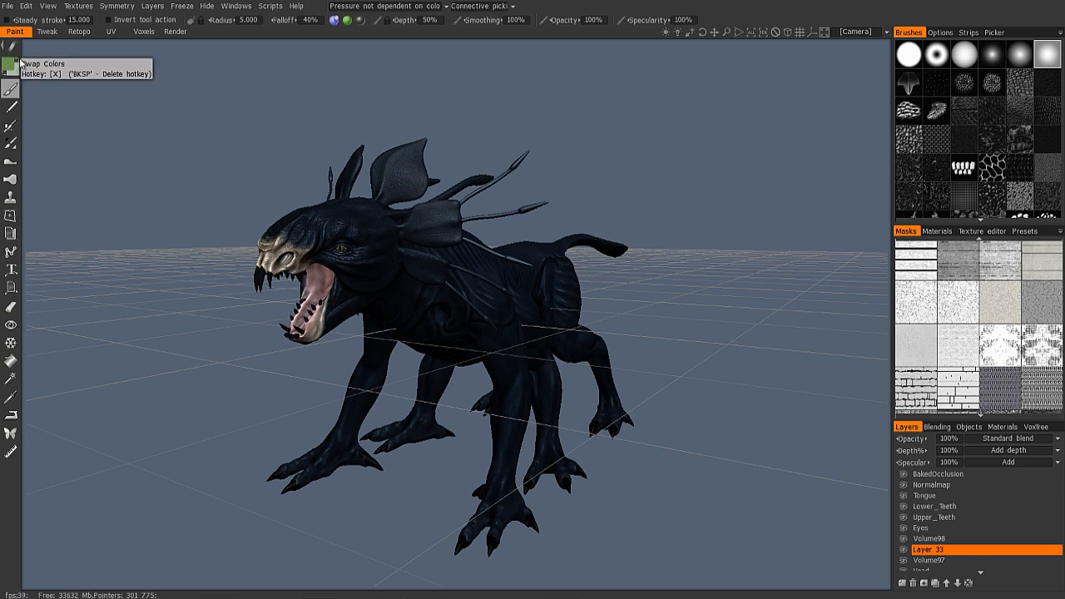
mouse_move(182, 135)
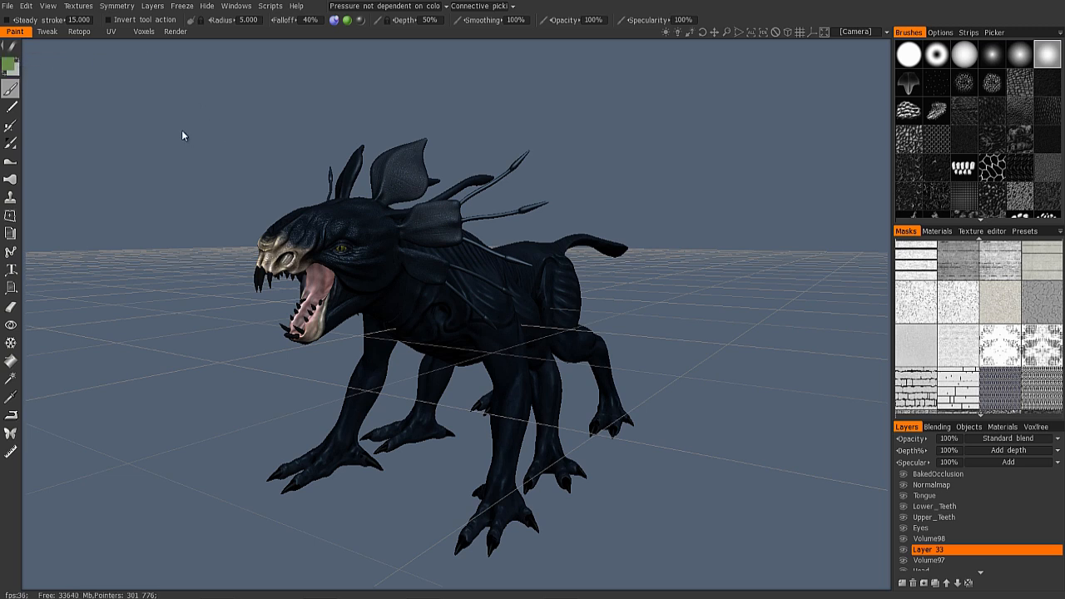
mouse_move(140, 134)
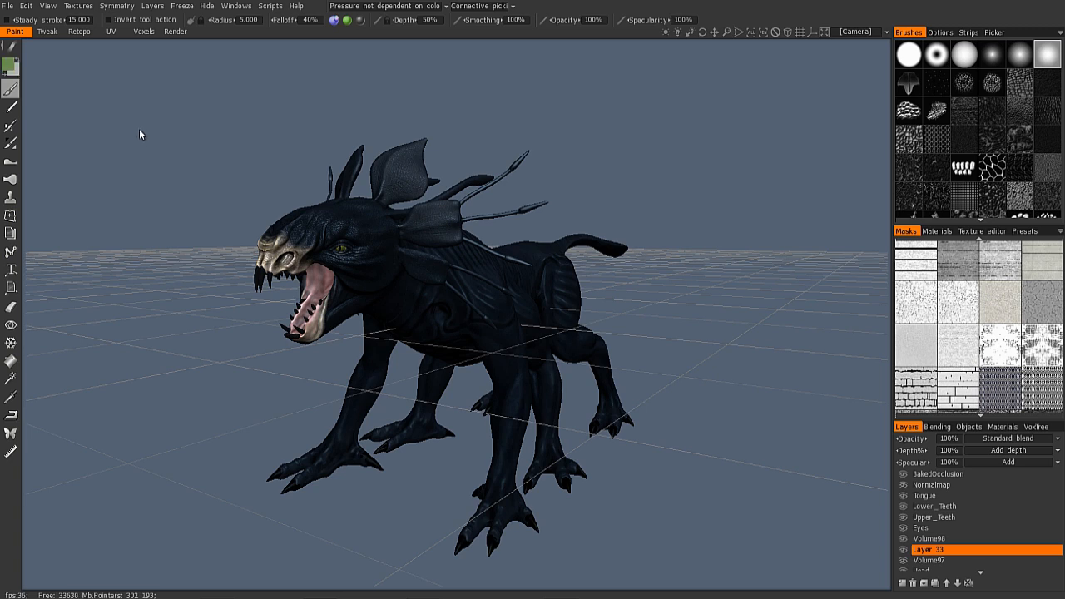
mouse_move(683, 392)
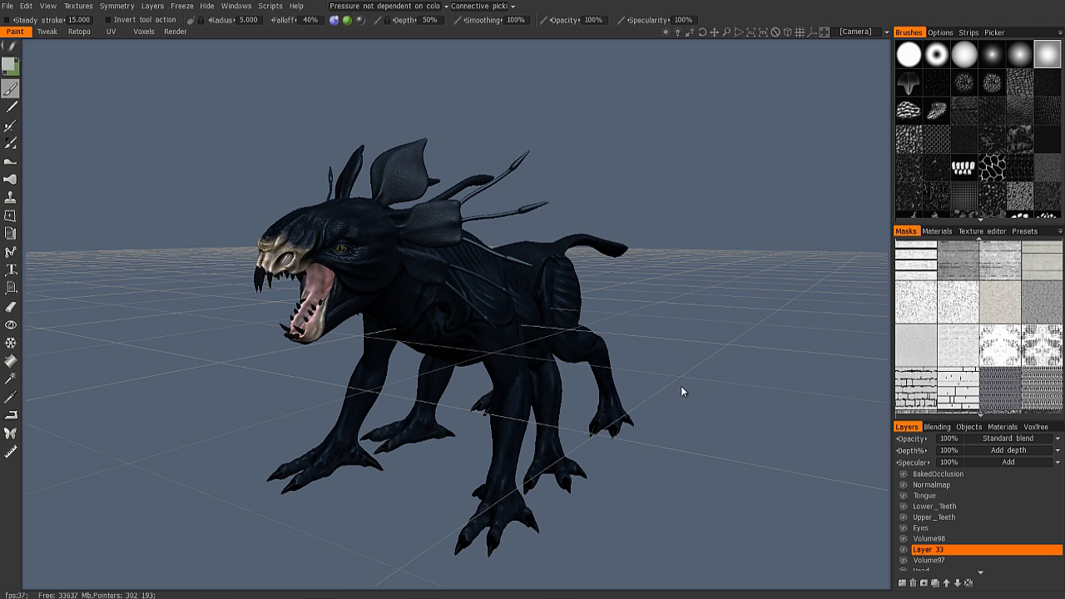
click(937, 232)
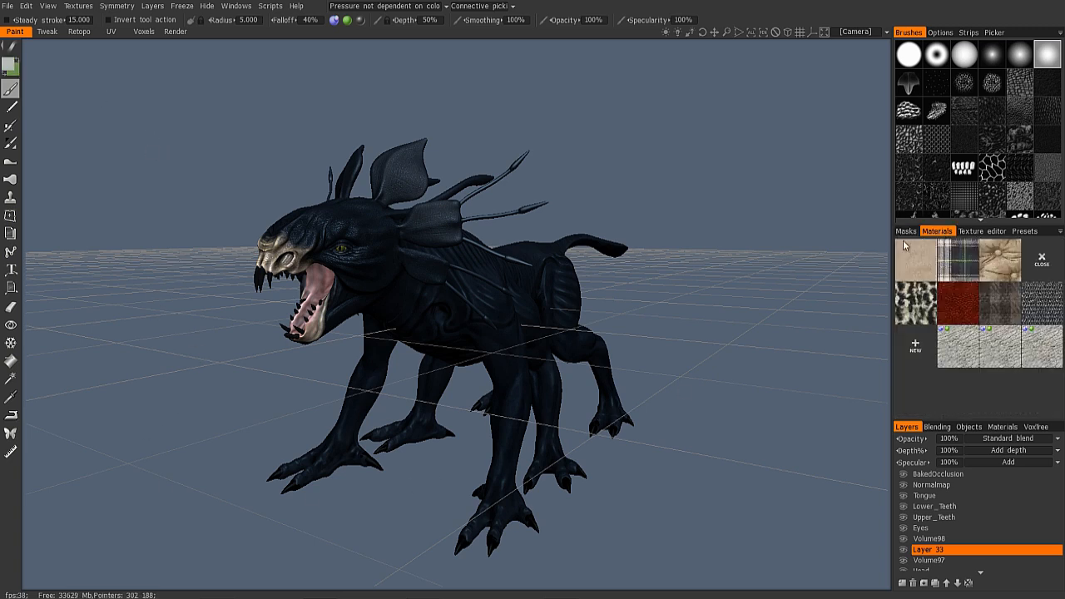
Step: Pick the leather material, add Layer 34, and brush it across the creature's back
click(1001, 348)
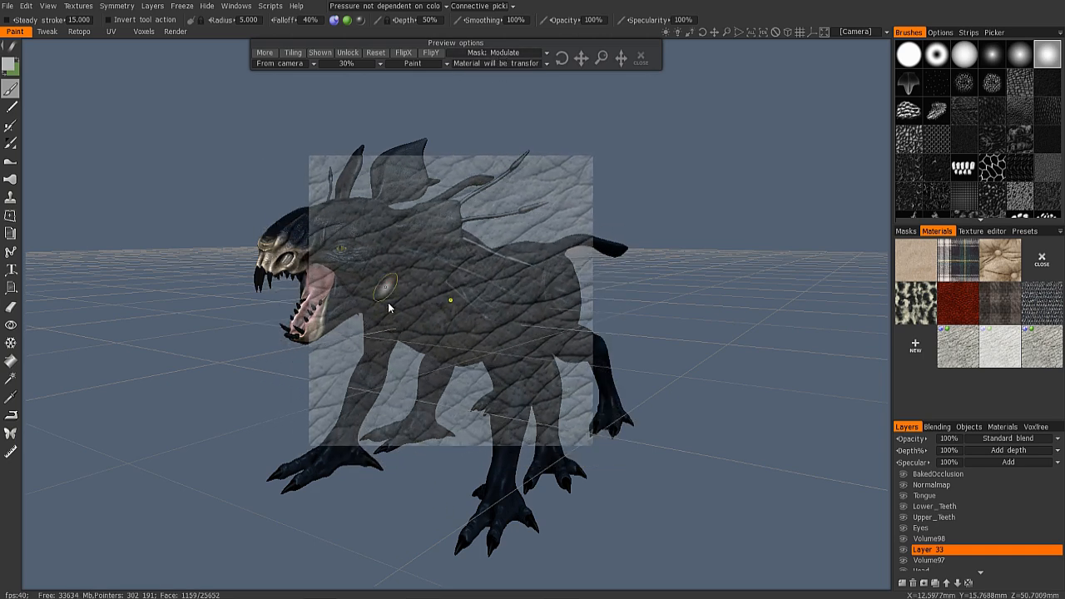
mouse_move(190, 130)
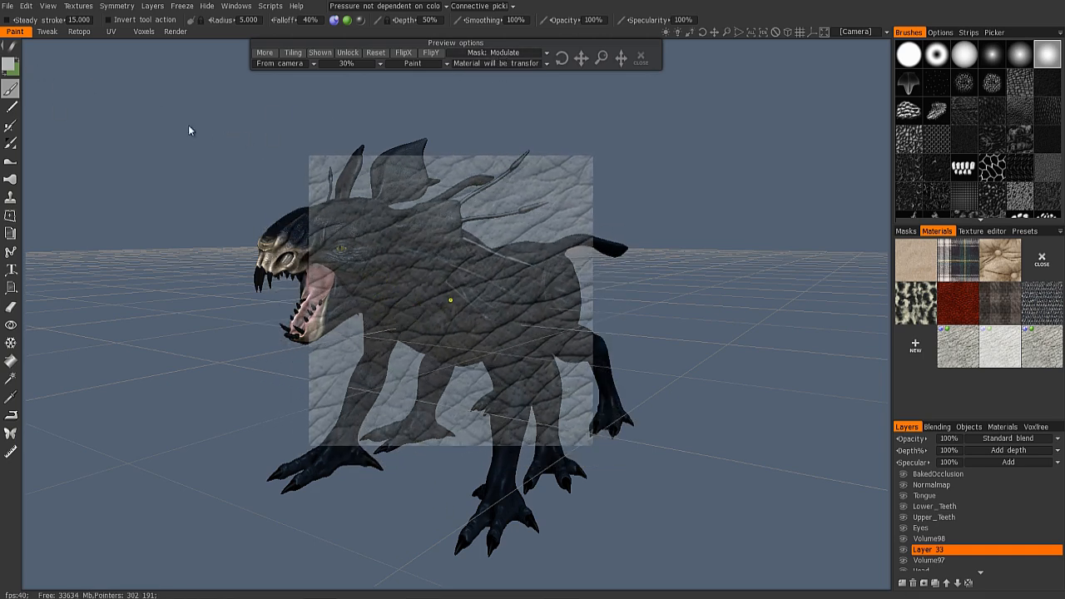
click(938, 473)
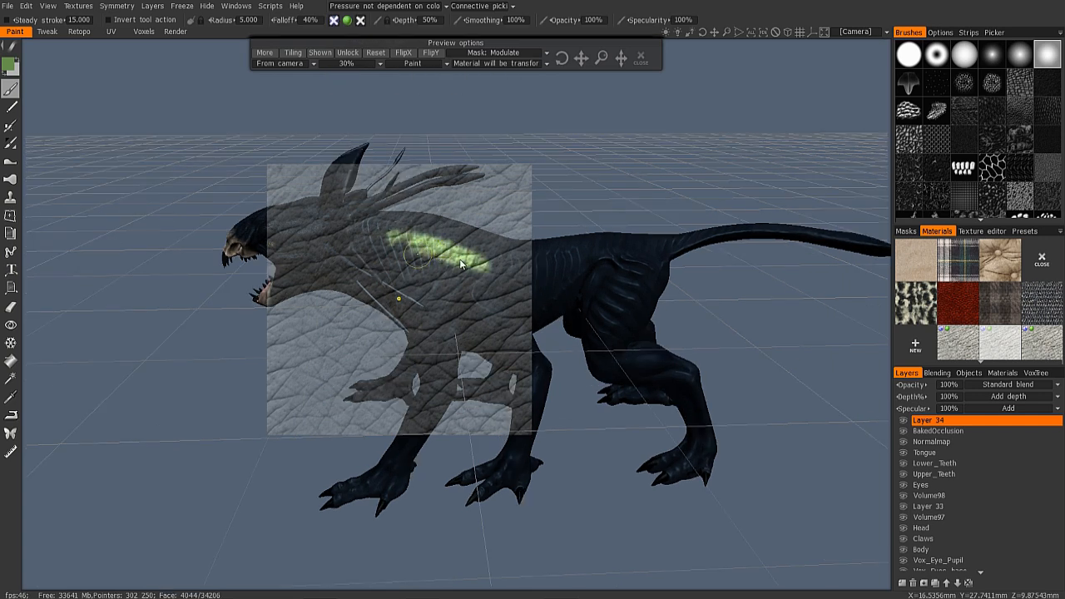
drag(449, 258, 416, 254)
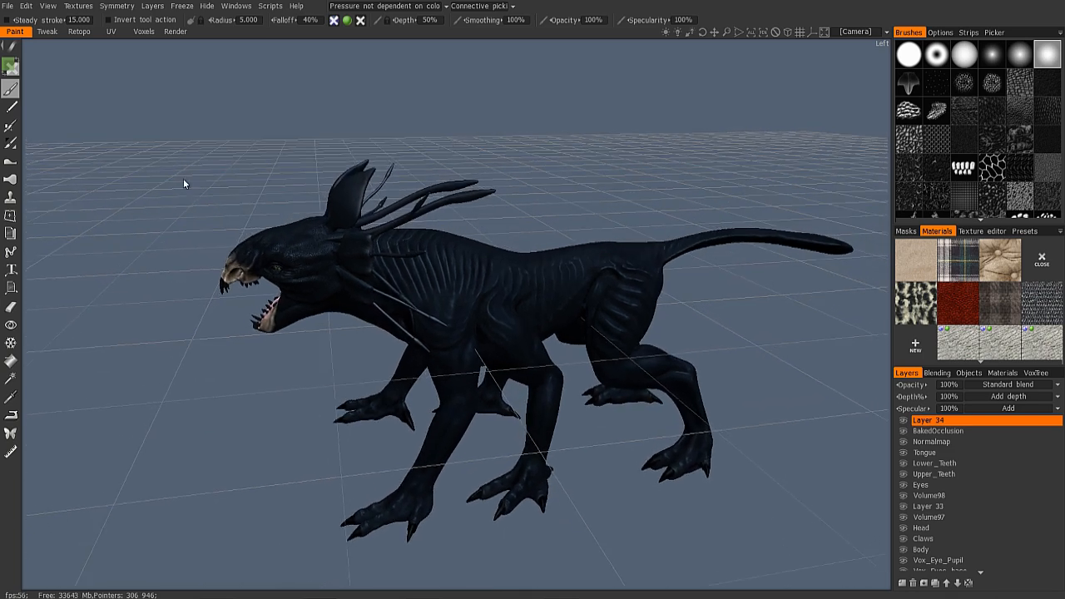
mouse_move(35, 150)
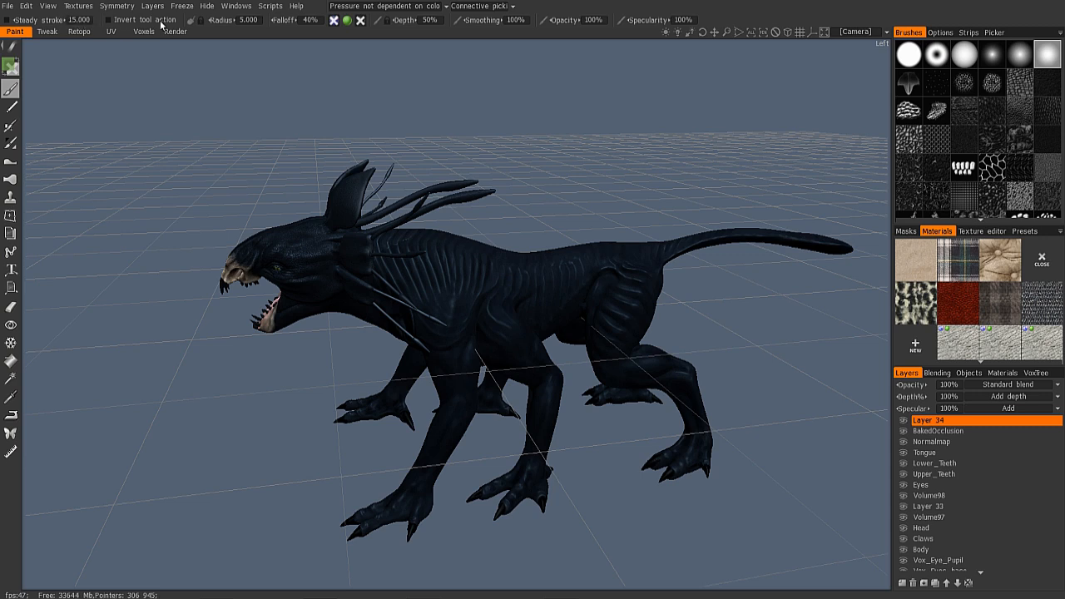
mouse_move(713, 13)
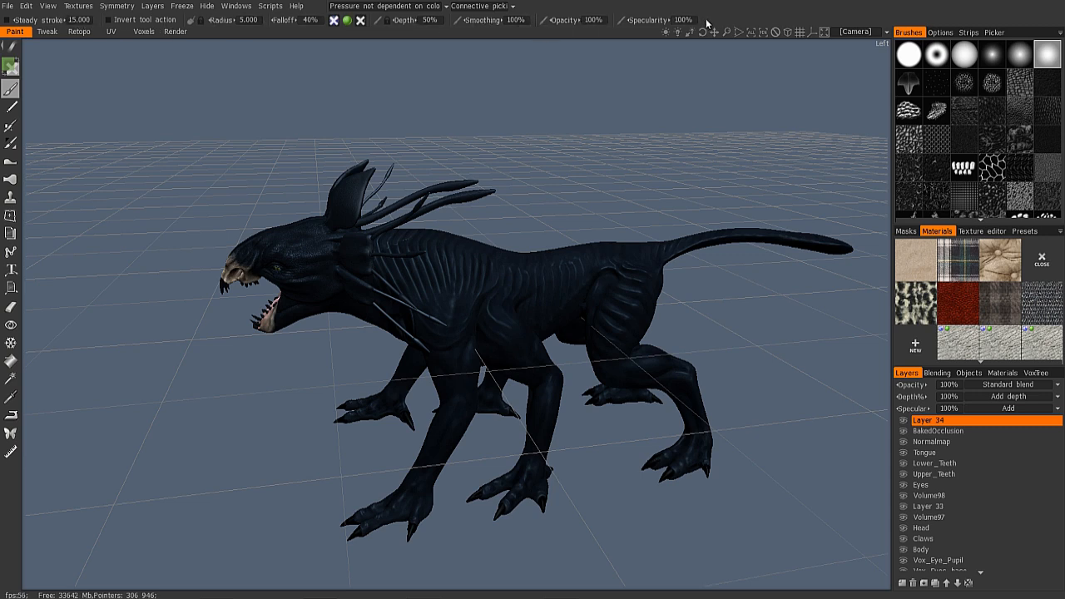
mouse_move(69, 159)
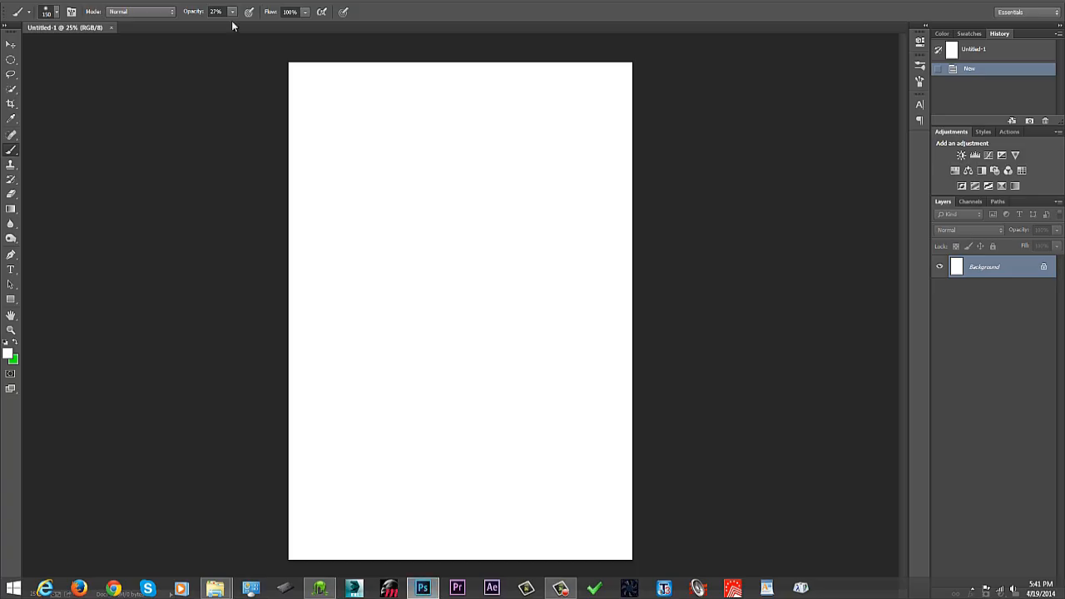
click(9, 44)
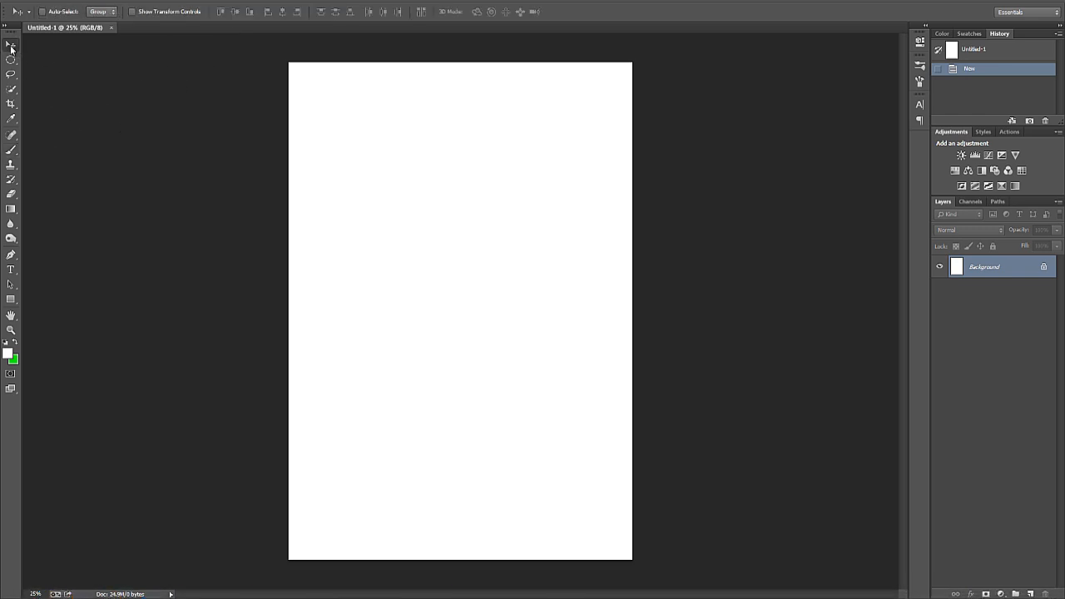
mouse_move(151, 12)
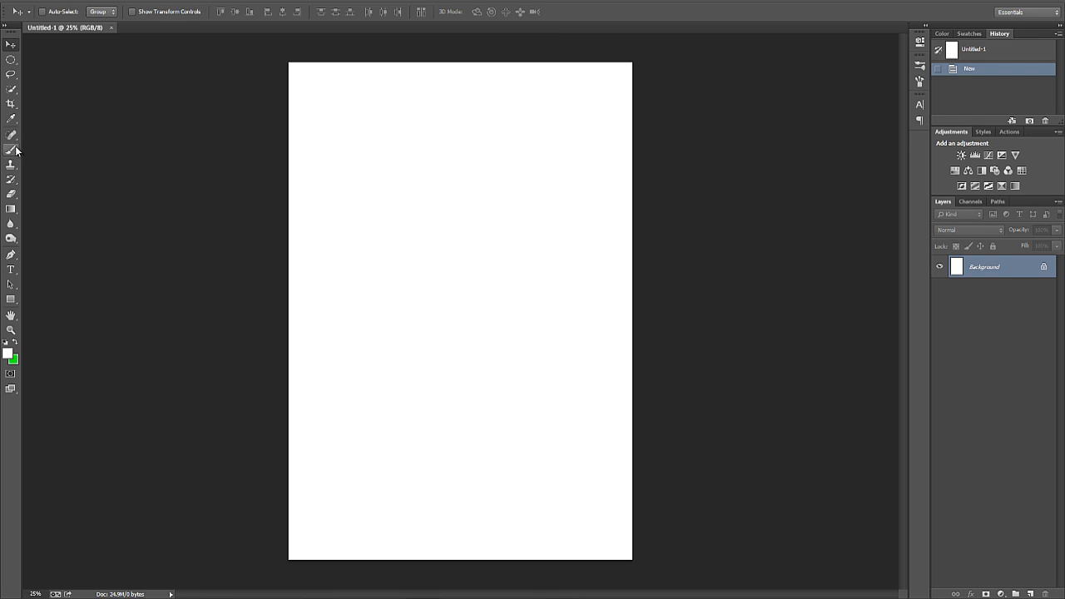
click(10, 151)
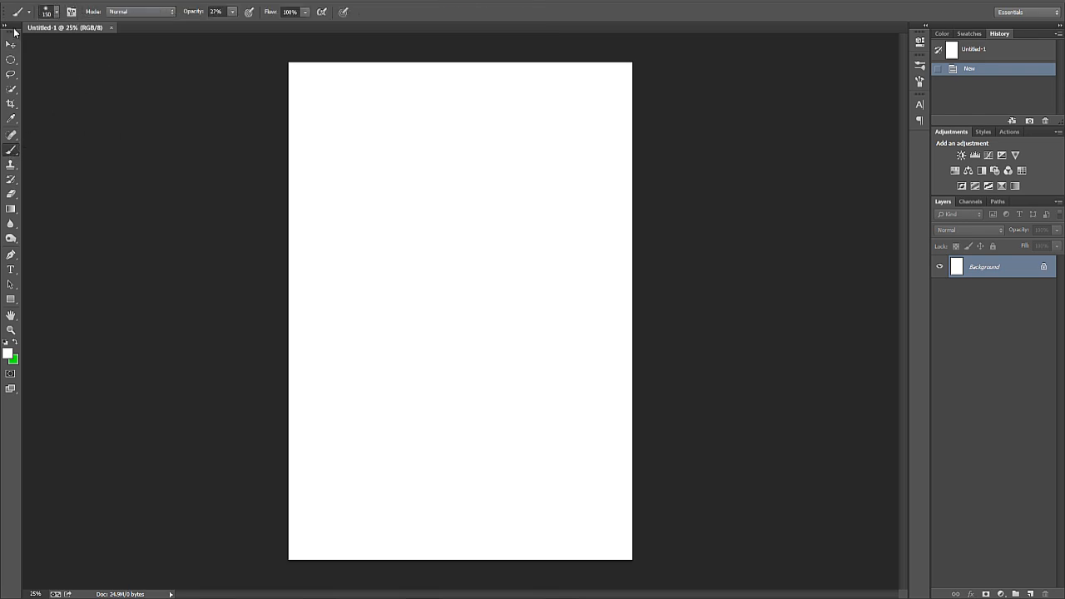
click(73, 12)
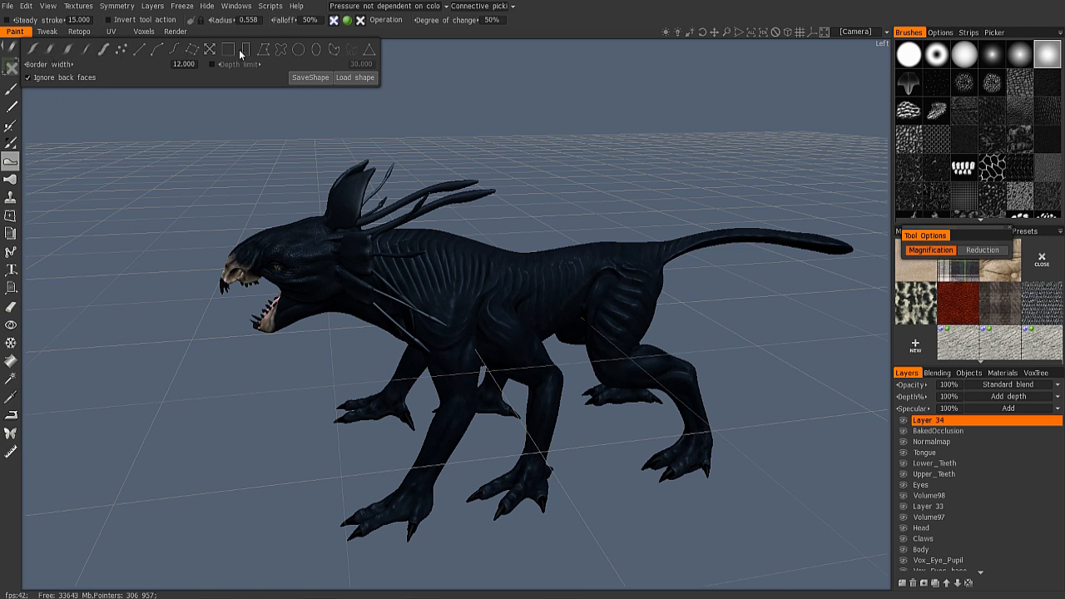
mouse_move(33, 61)
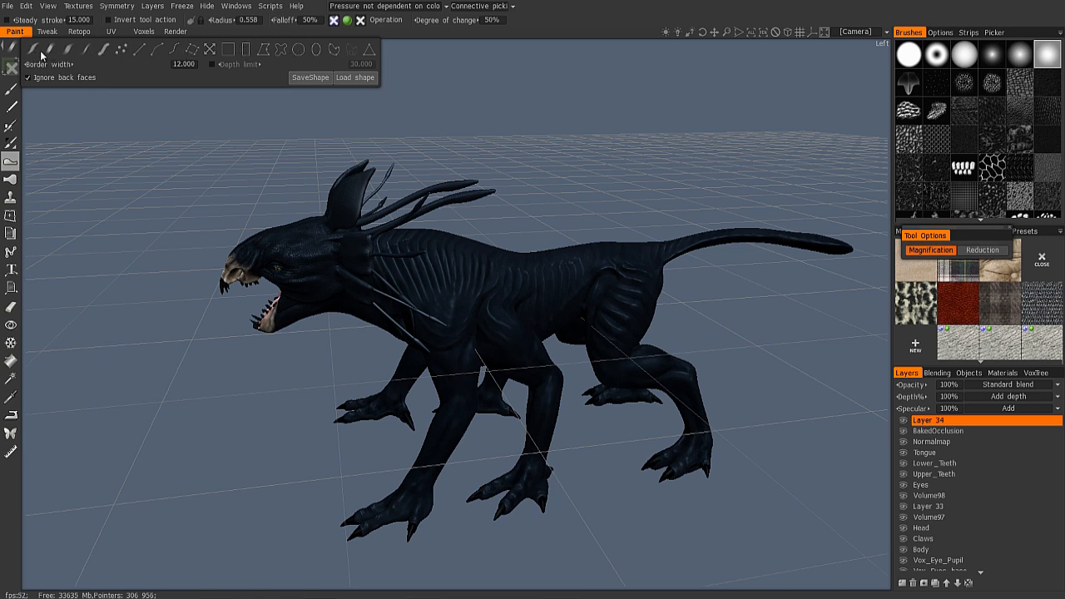
mouse_move(160, 55)
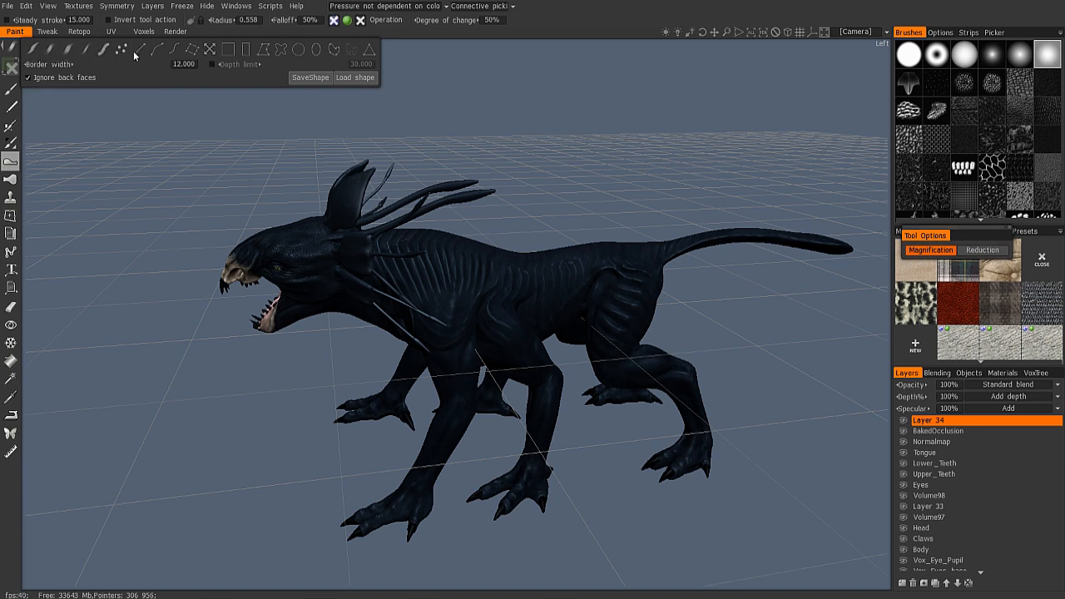
mouse_move(143, 60)
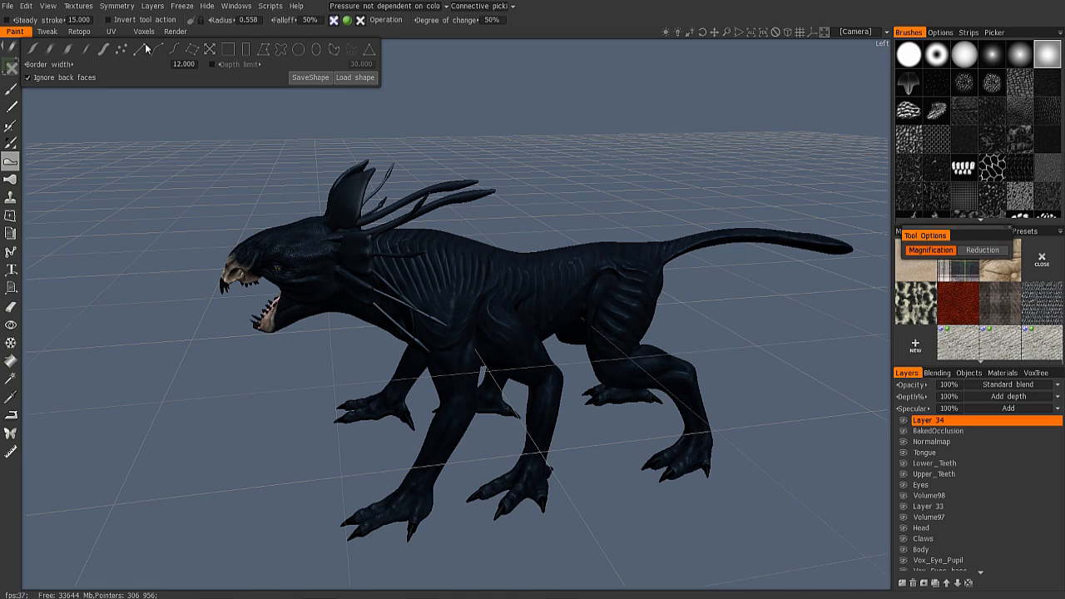
mouse_move(173, 65)
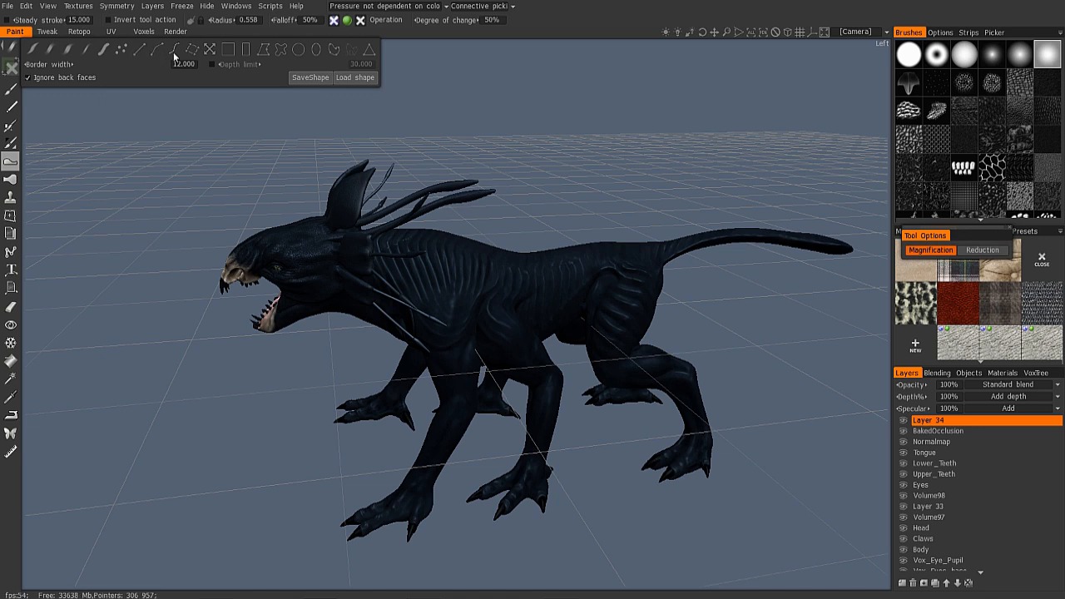
mouse_move(166, 63)
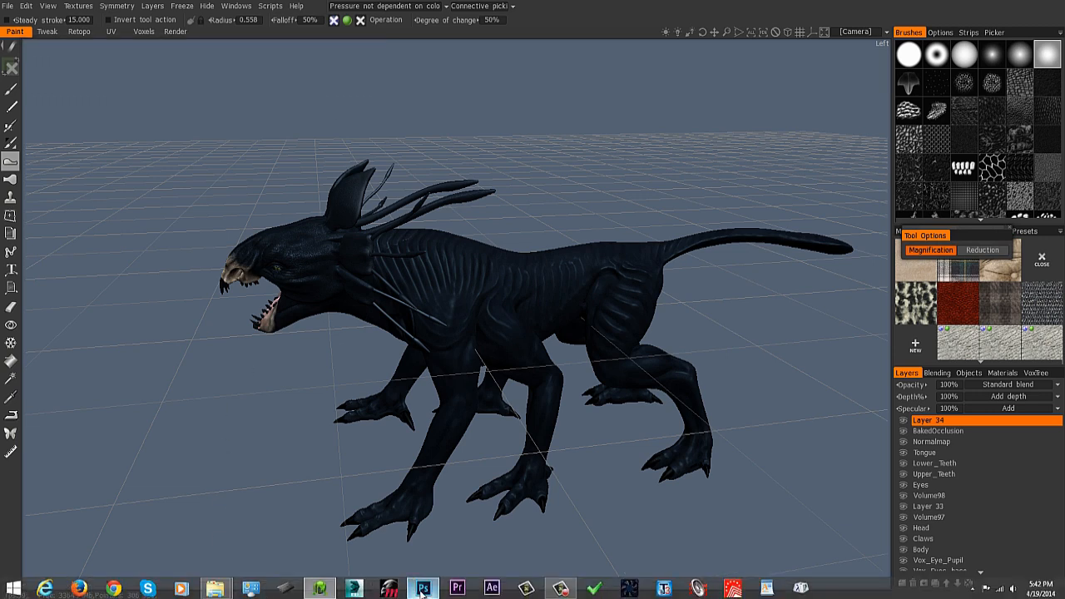
click(444, 587)
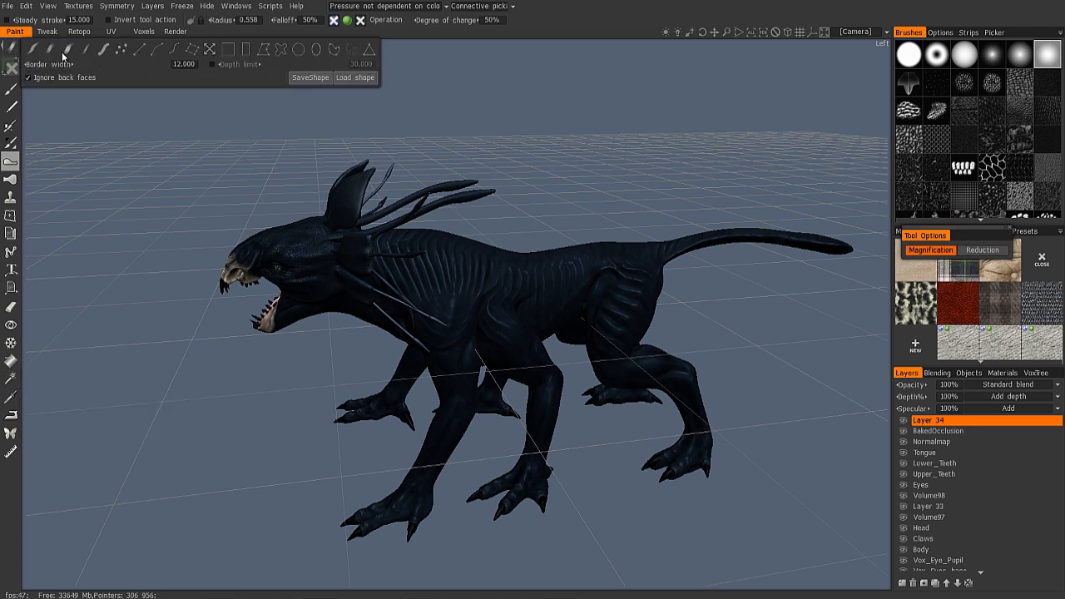
mouse_move(49, 49)
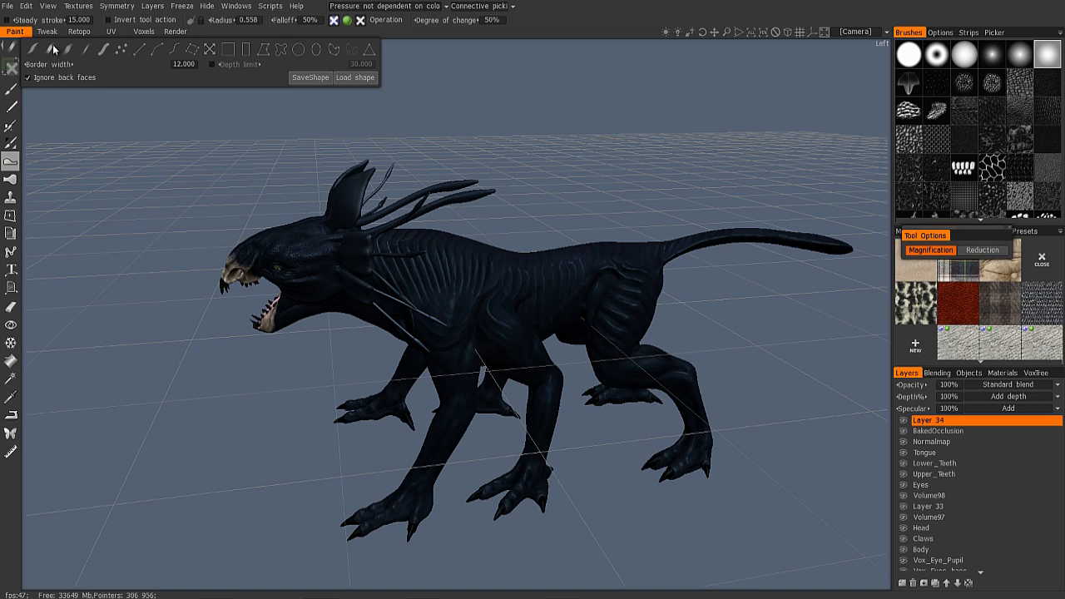
mouse_move(333, 62)
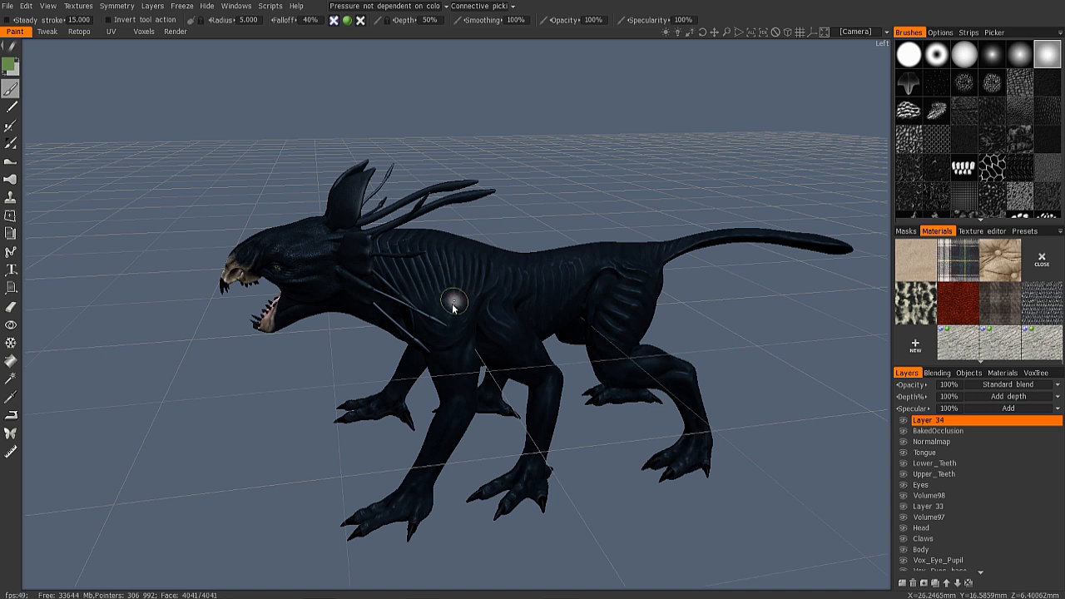
click(921, 484)
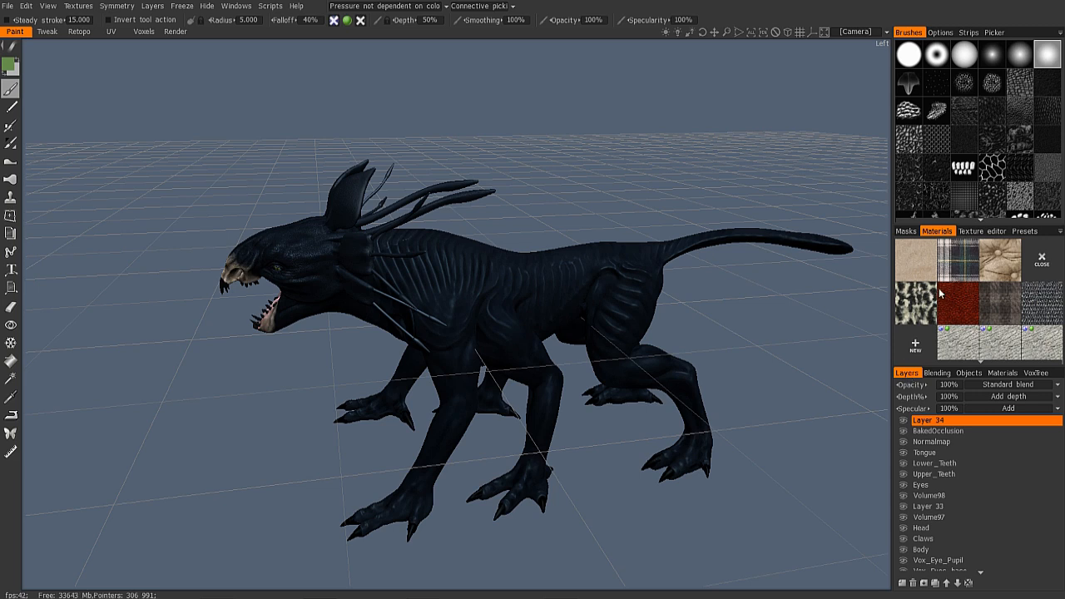
mouse_move(937, 373)
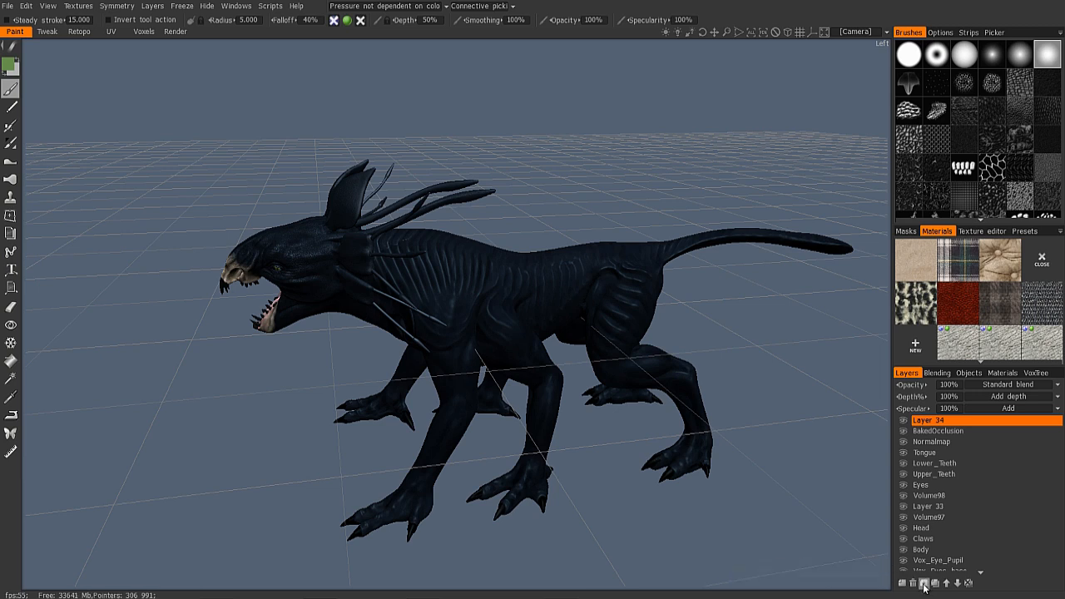
mouse_move(925, 586)
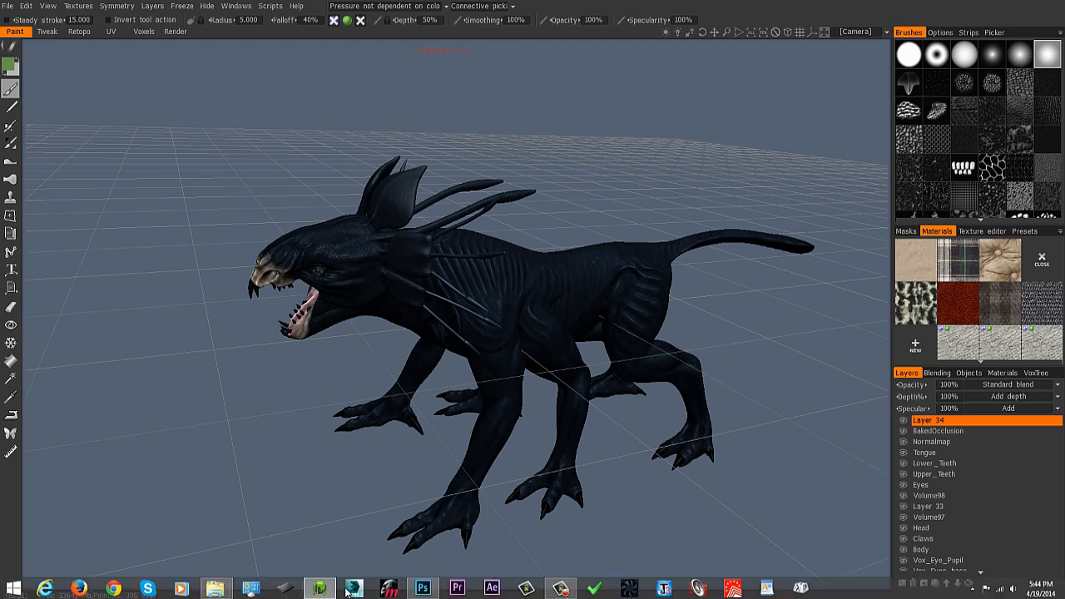
Step: Switch to the empty Untitled-1 canvas in Photoshop
click(444, 584)
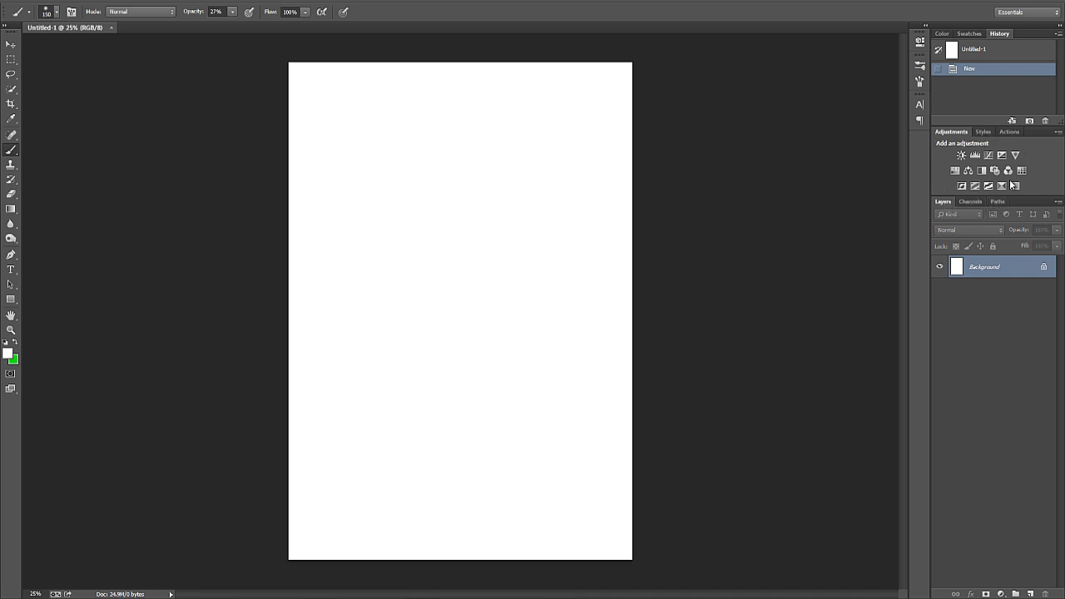
click(969, 32)
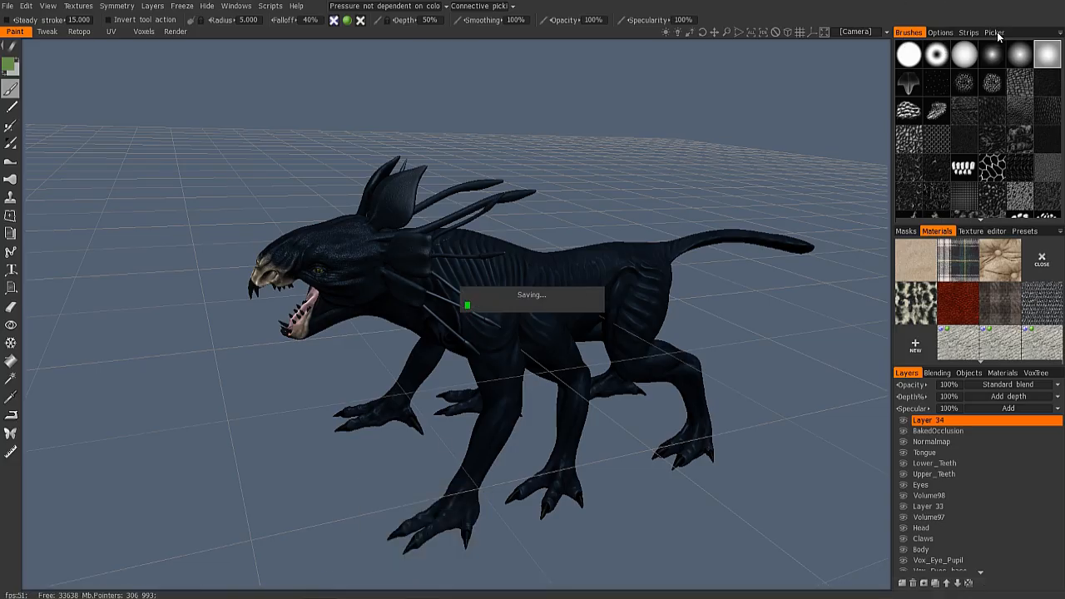
Step: Open the Picker tab and try the Triangular, Round and Quad picker styles
click(992, 32)
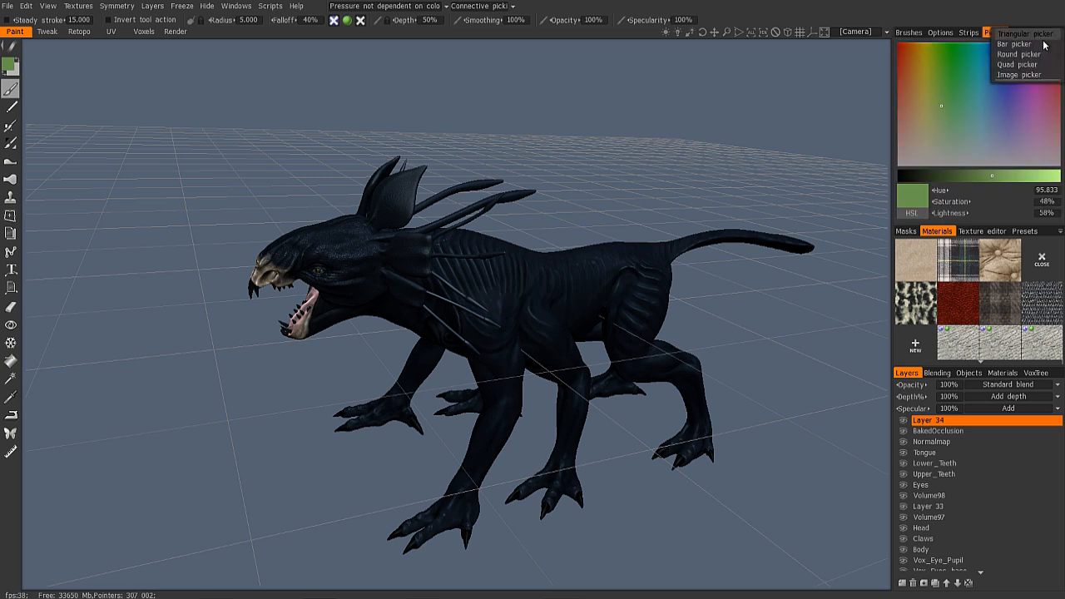
click(1024, 54)
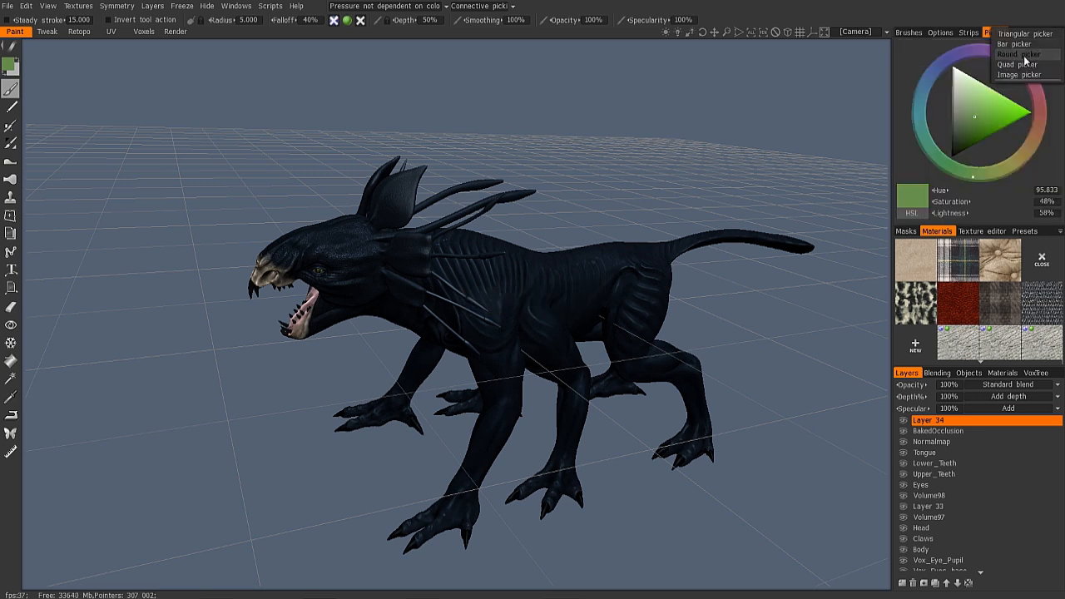
click(1018, 74)
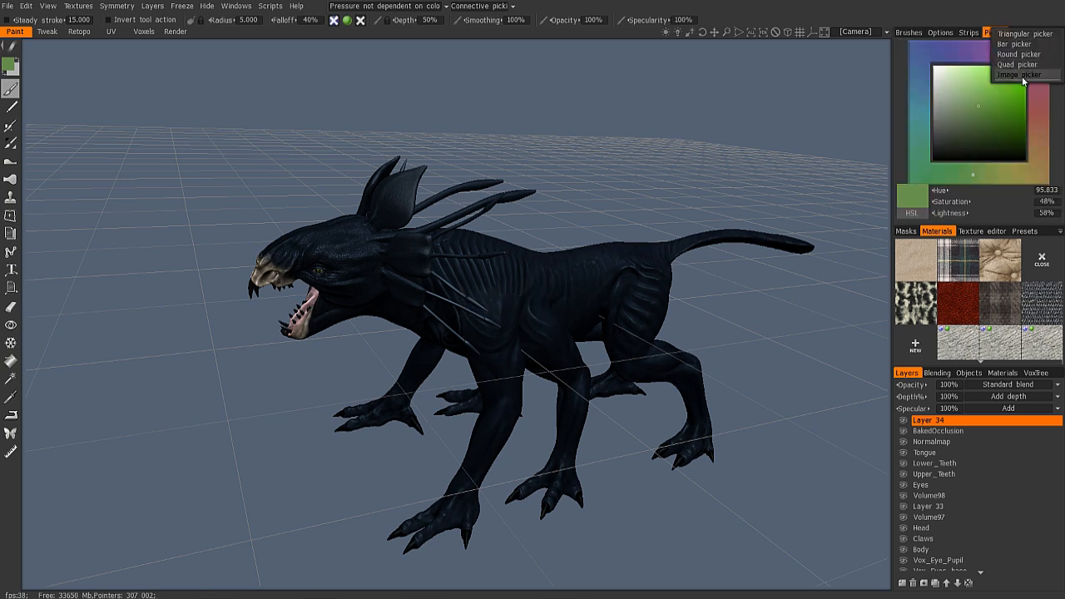
Step: Switch to the Image picker and show the list of recent reference images
click(1017, 74)
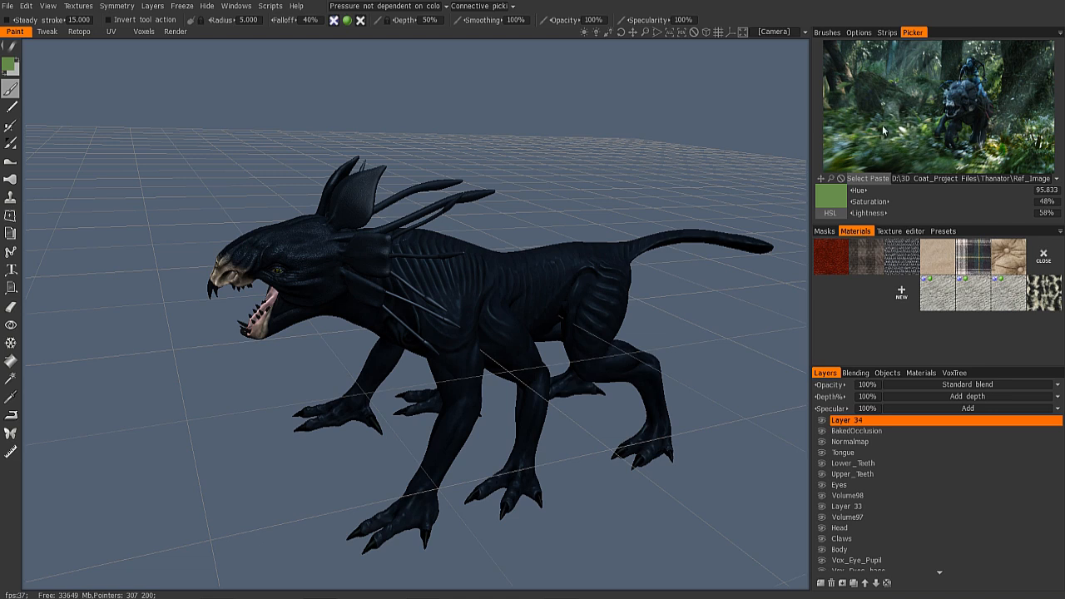
mouse_move(926, 138)
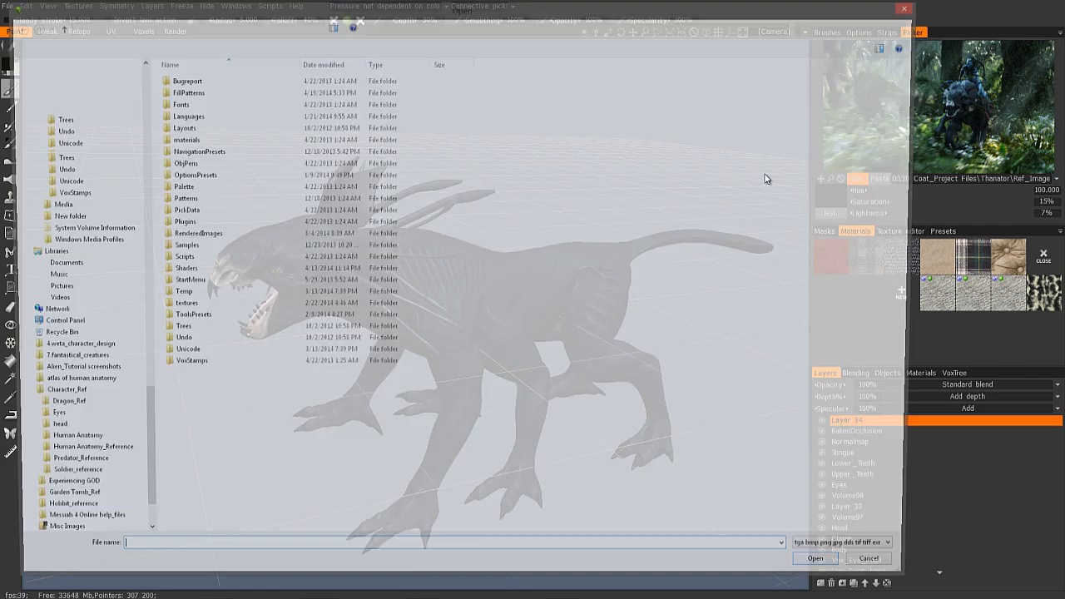
click(854, 558)
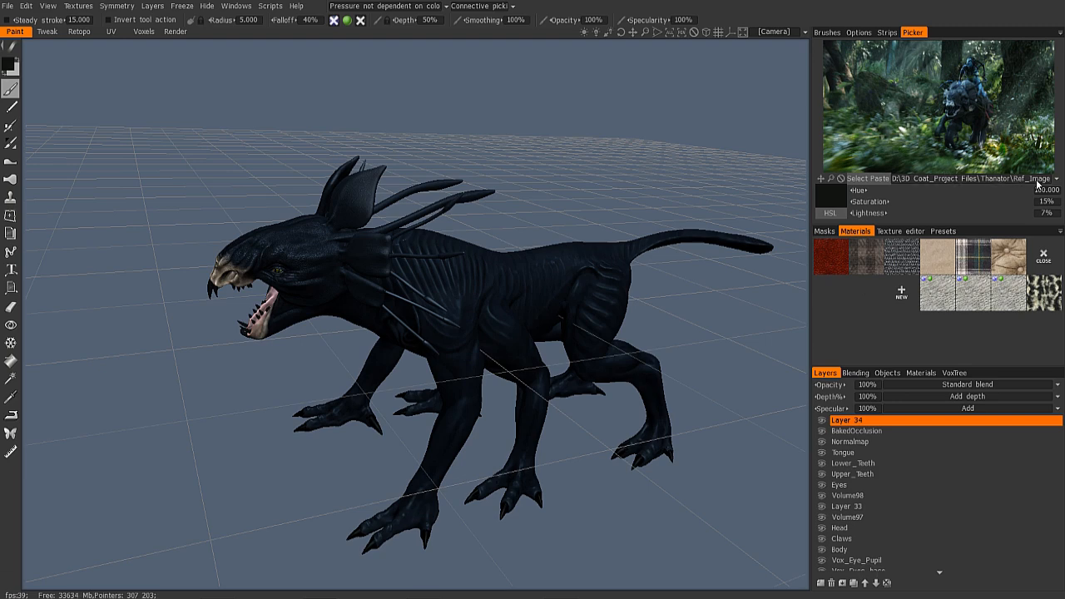
click(1056, 178)
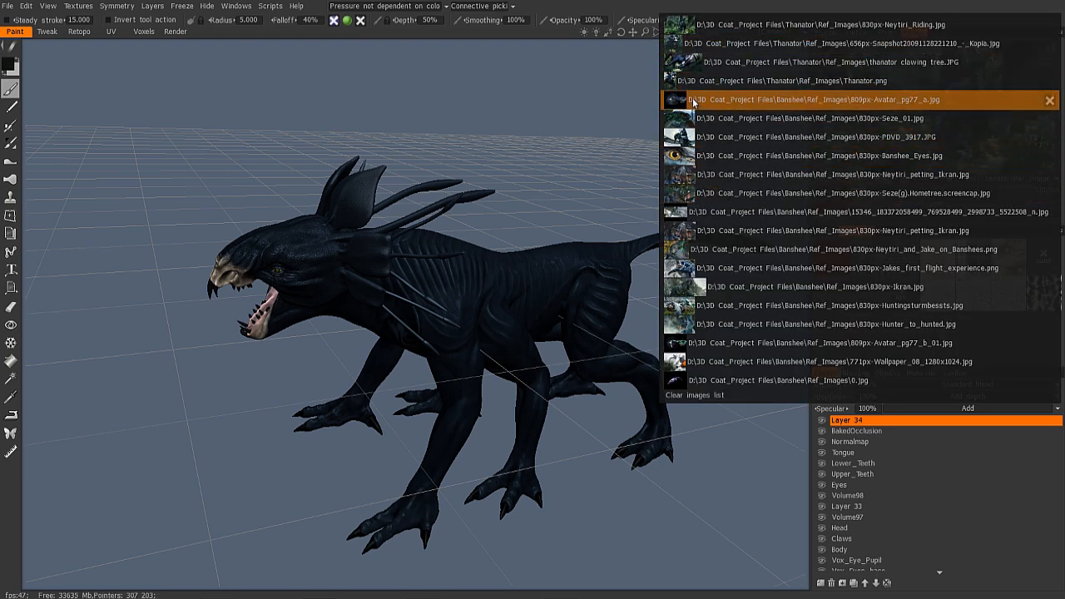
mouse_move(680, 100)
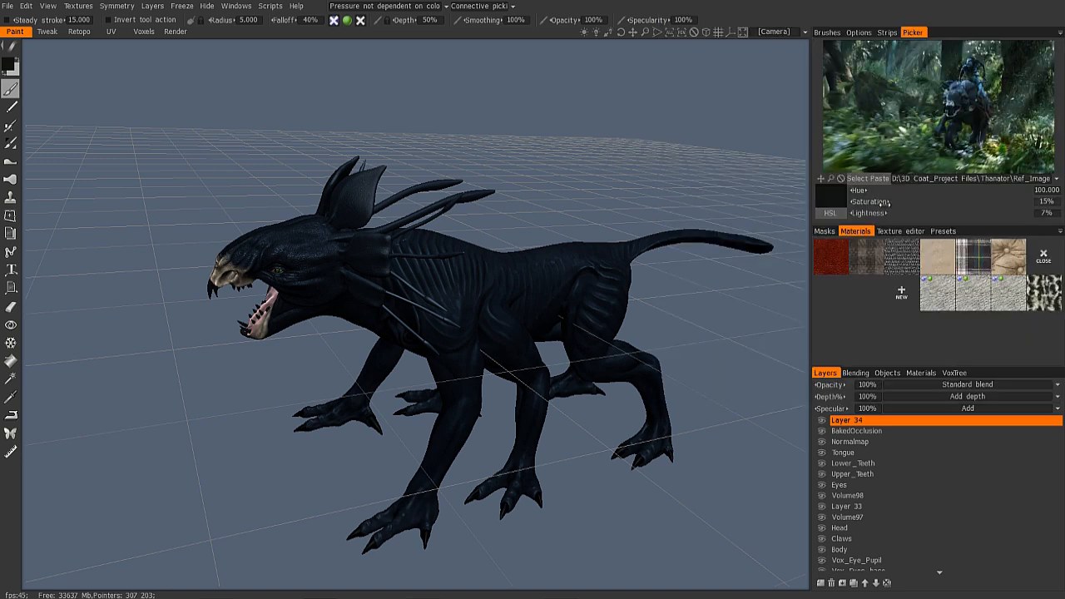
mouse_move(997, 116)
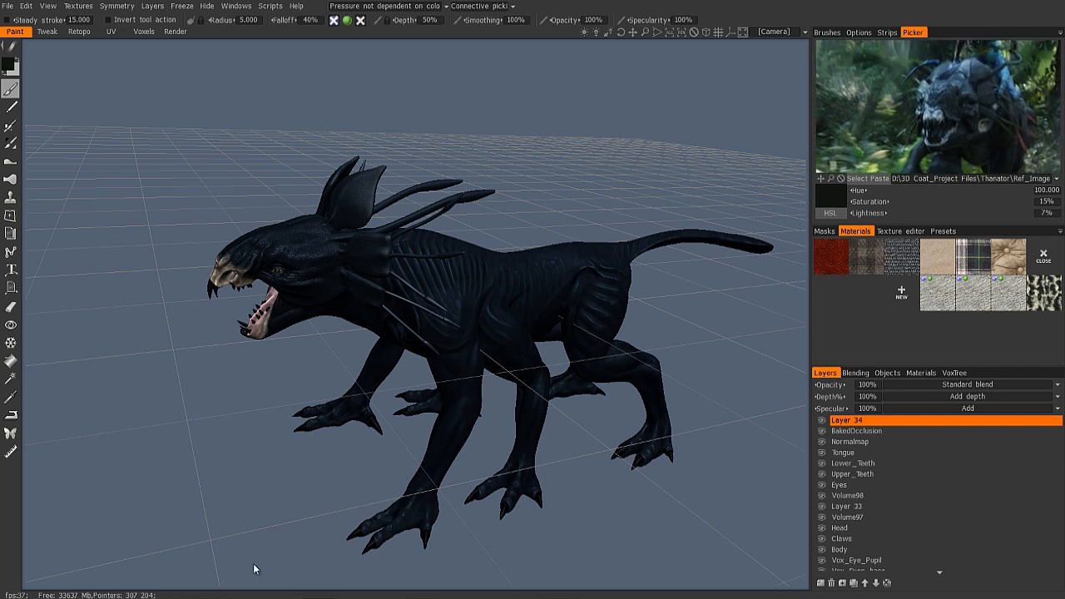
mouse_move(672, 111)
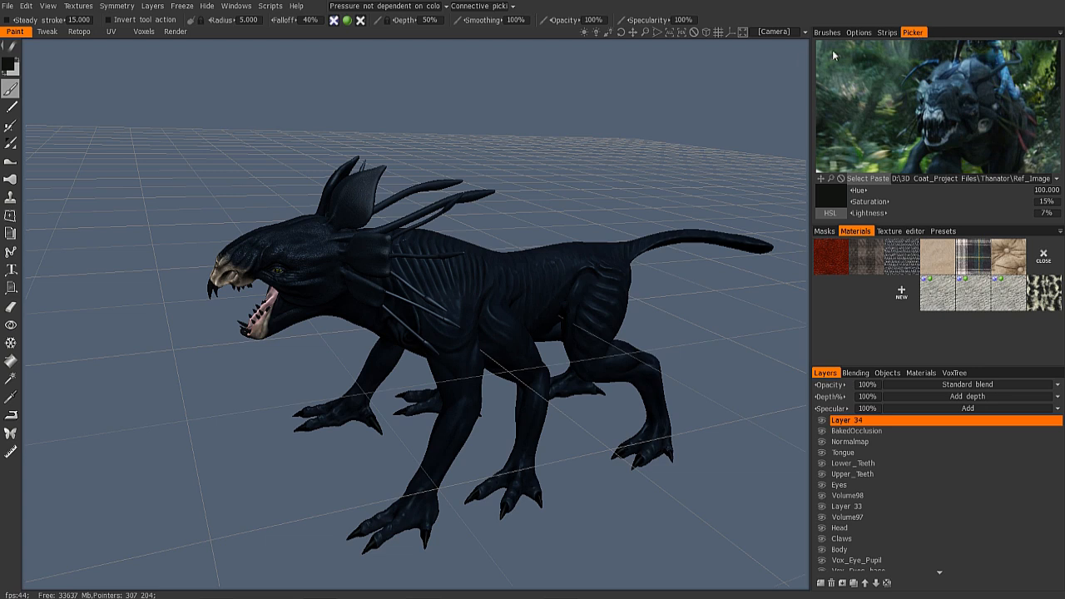
Step: Dock the Strips, Materials and Masks panels into one group with the Brushes panel
click(823, 32)
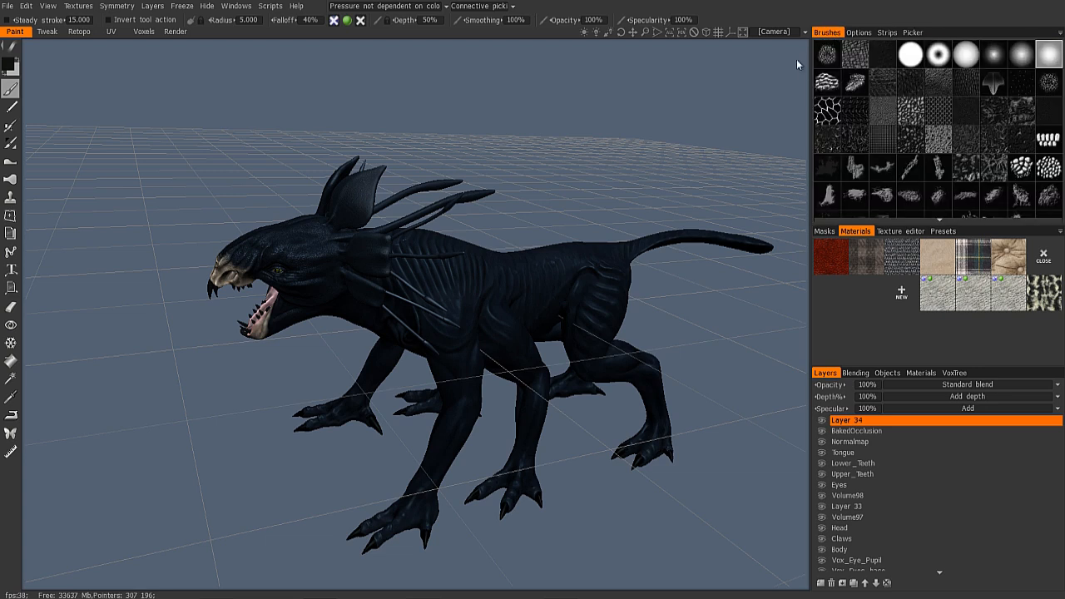
mouse_move(798, 32)
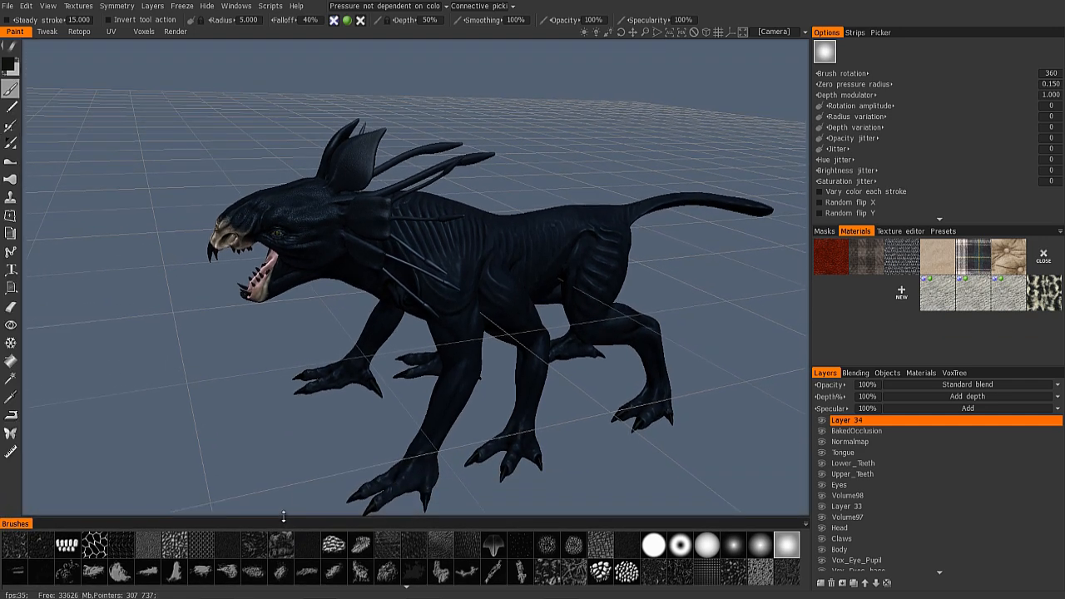
click(854, 32)
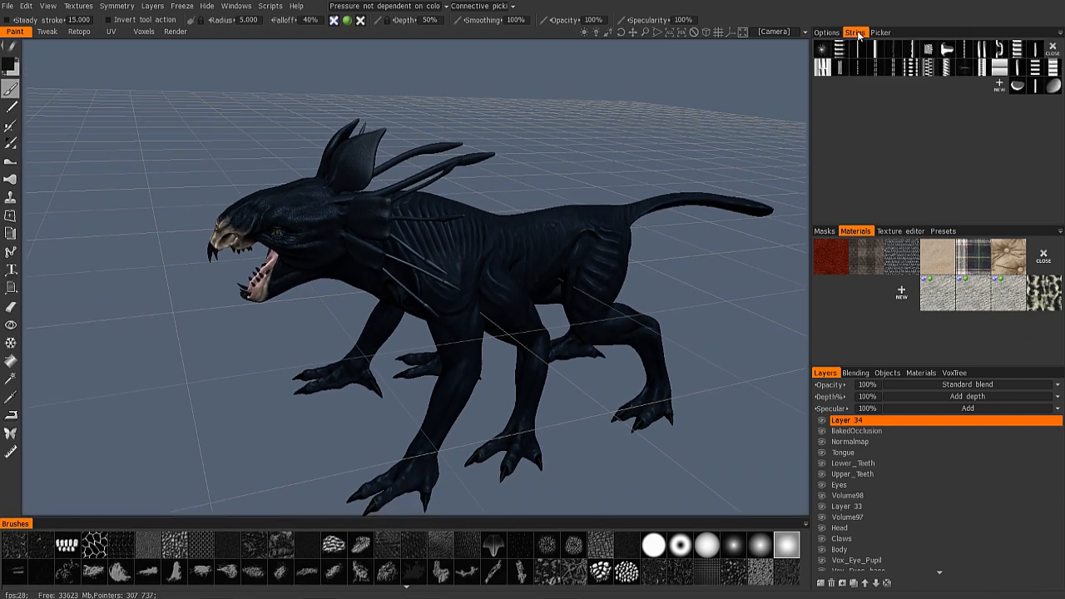
click(824, 32)
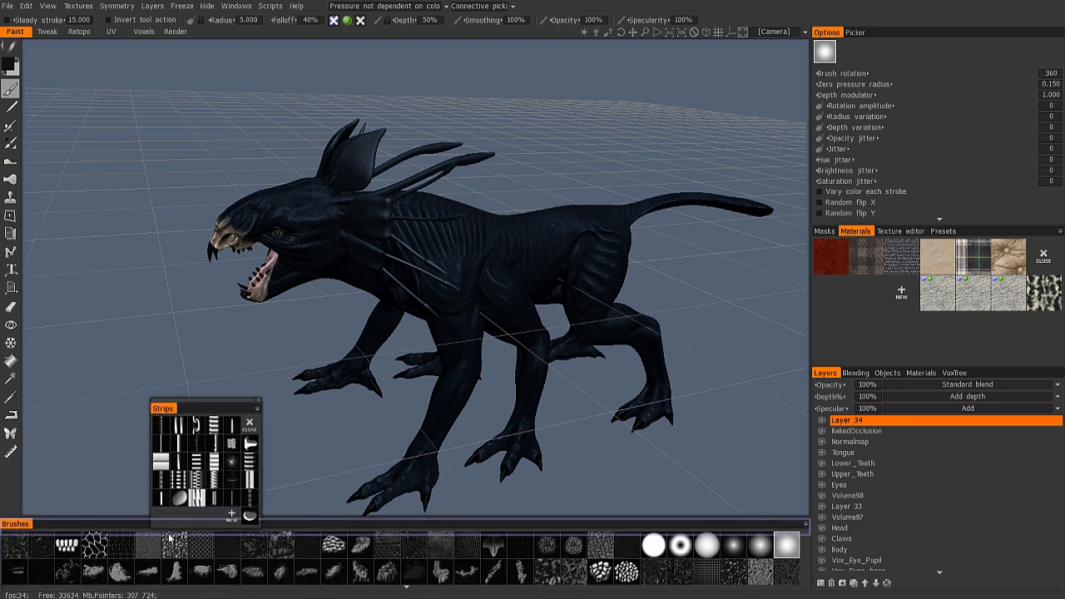
click(248, 428)
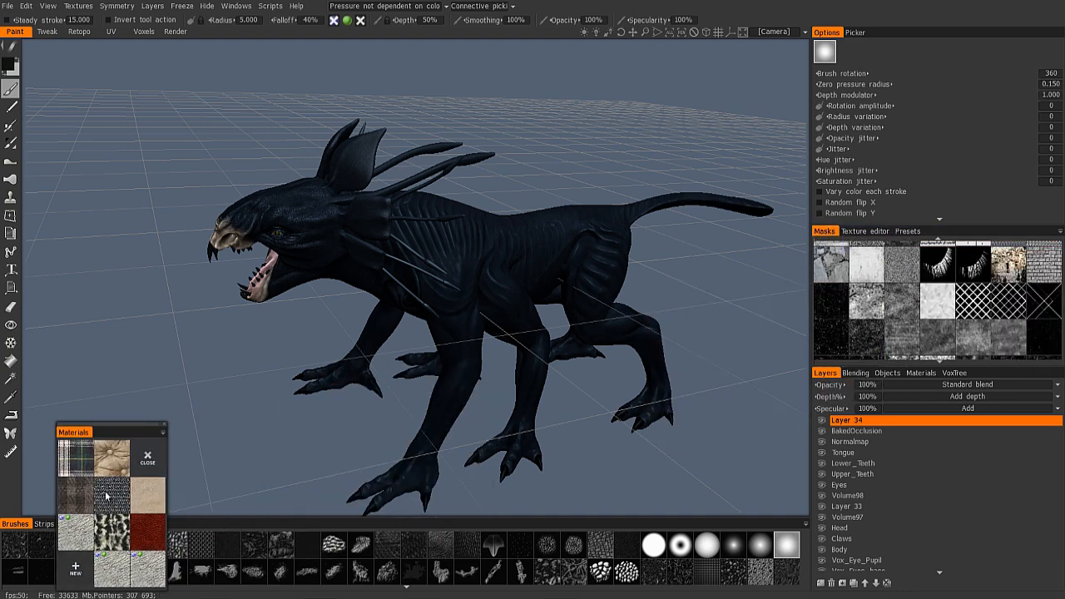
click(145, 454)
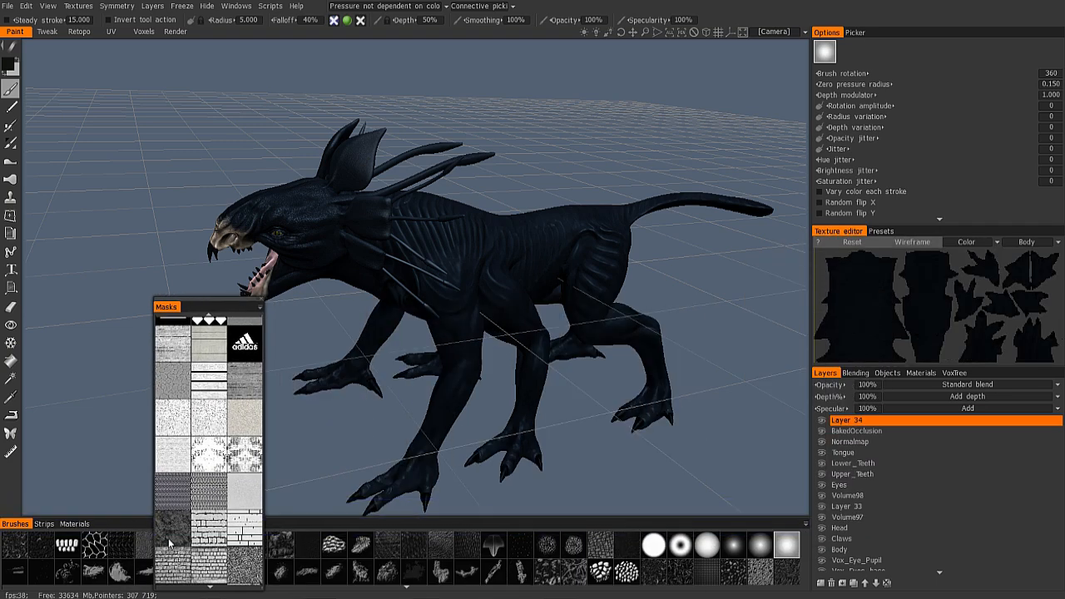
click(44, 523)
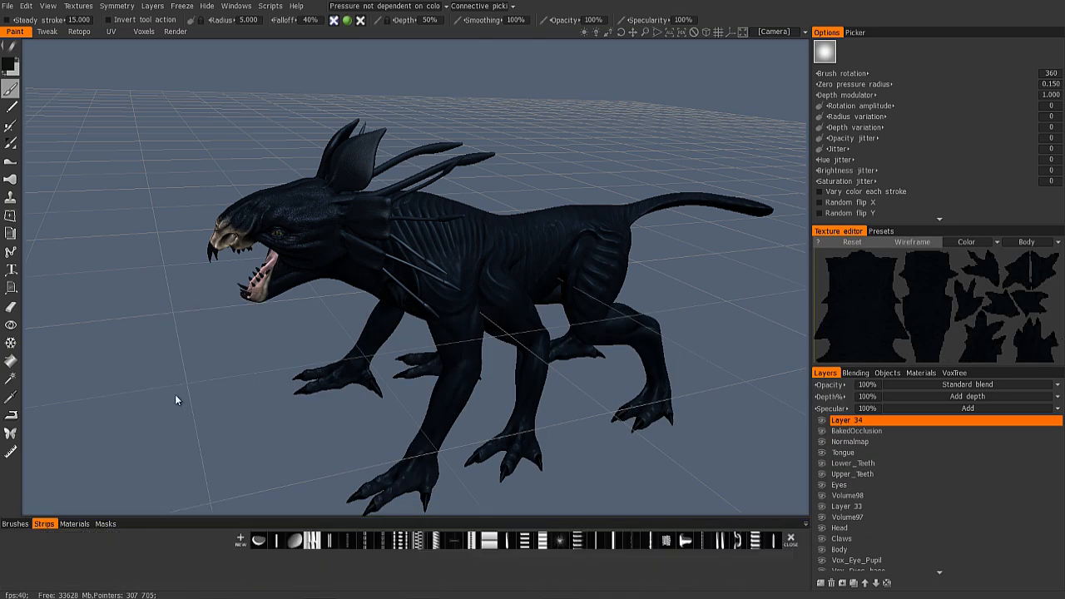
mouse_move(168, 413)
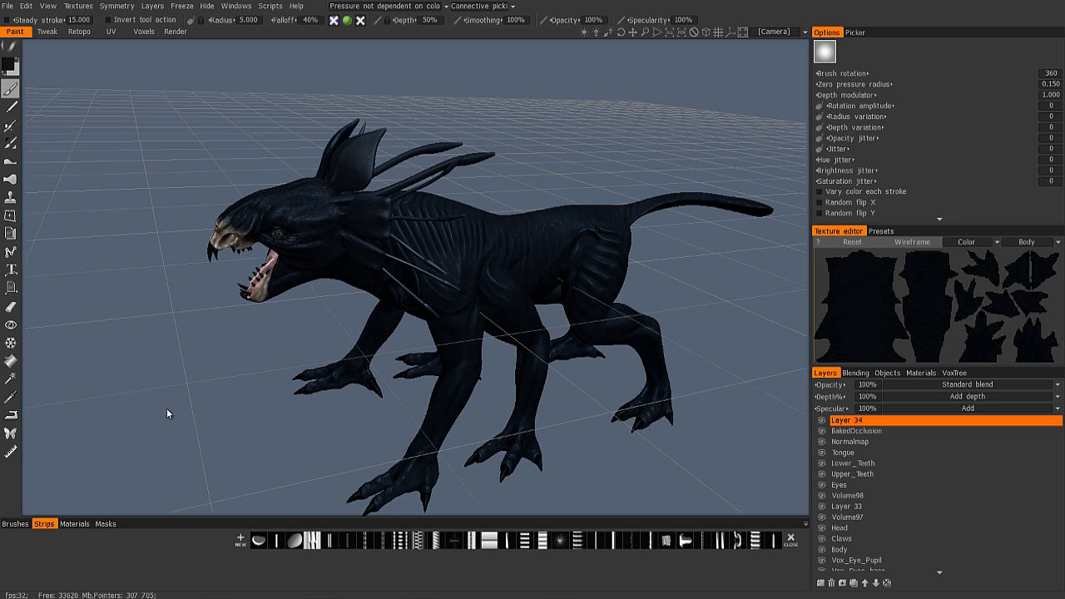
mouse_move(180, 416)
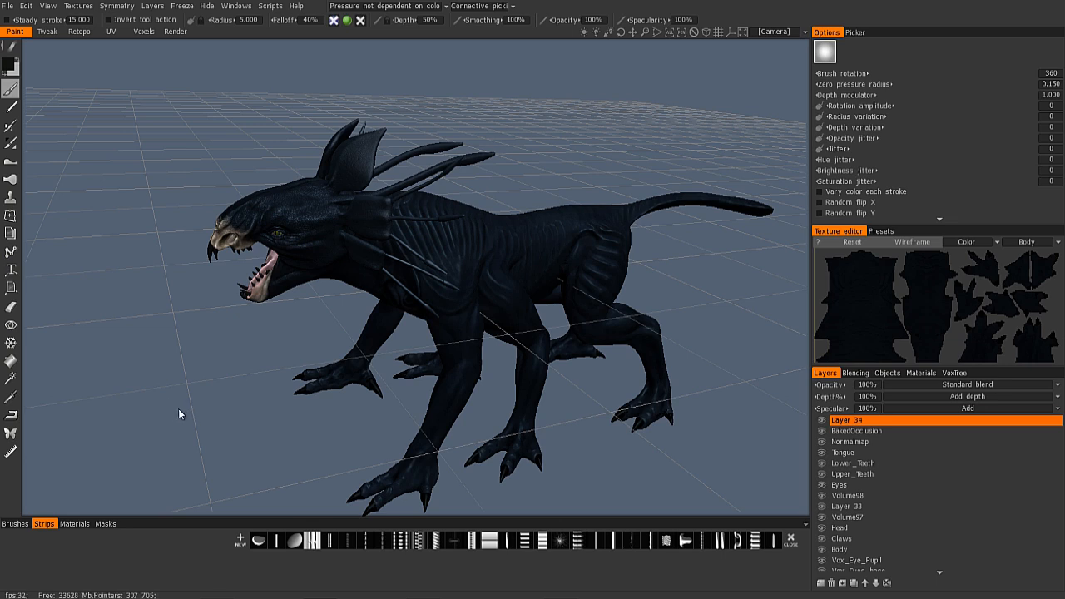
mouse_move(710, 144)
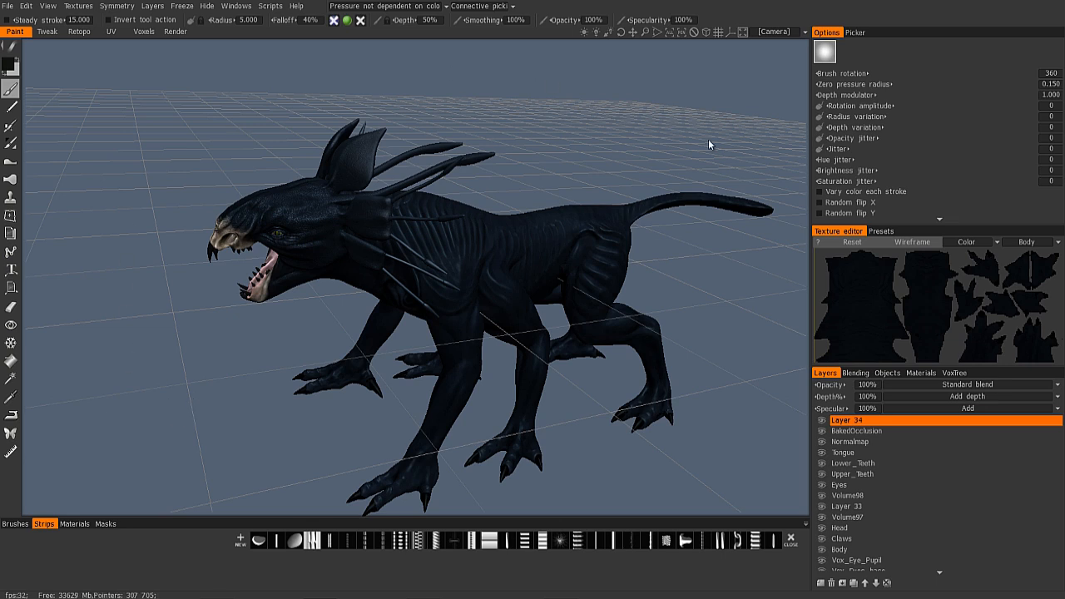
mouse_move(749, 239)
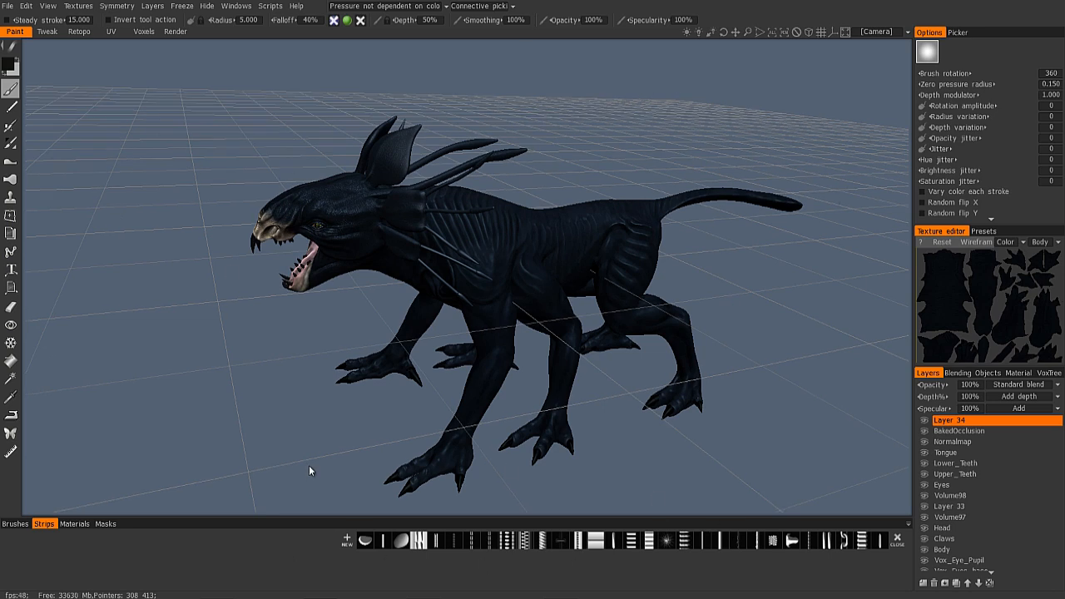
mouse_move(287, 479)
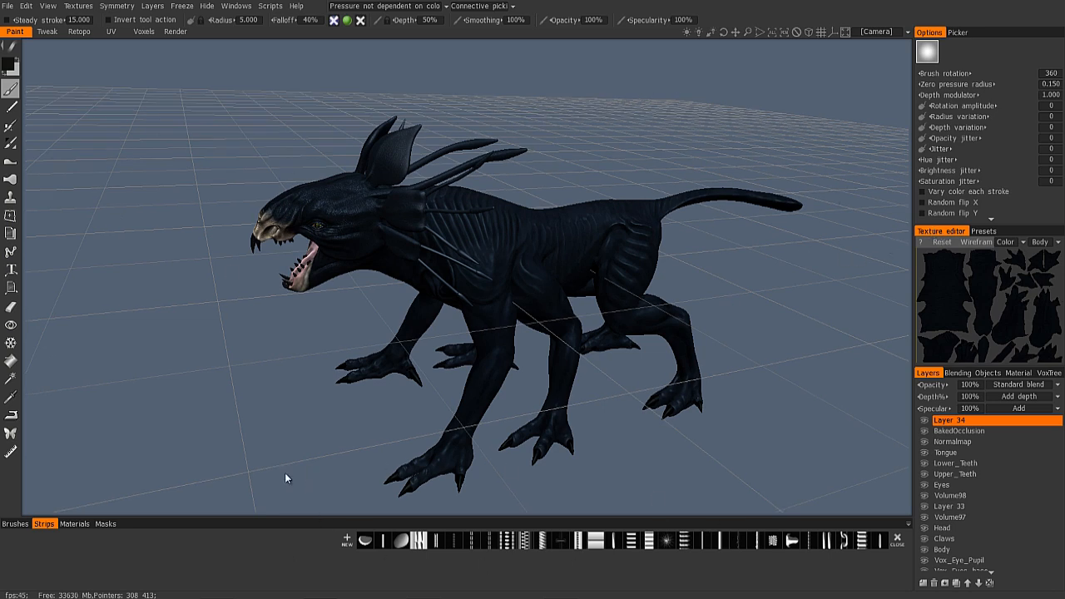
mouse_move(981, 237)
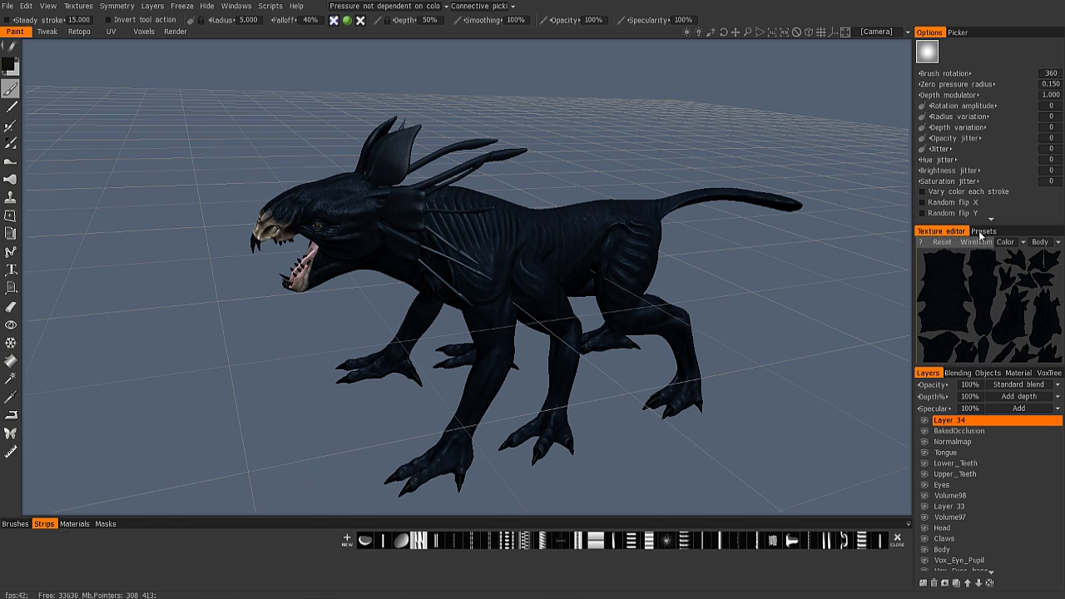
mouse_move(293, 68)
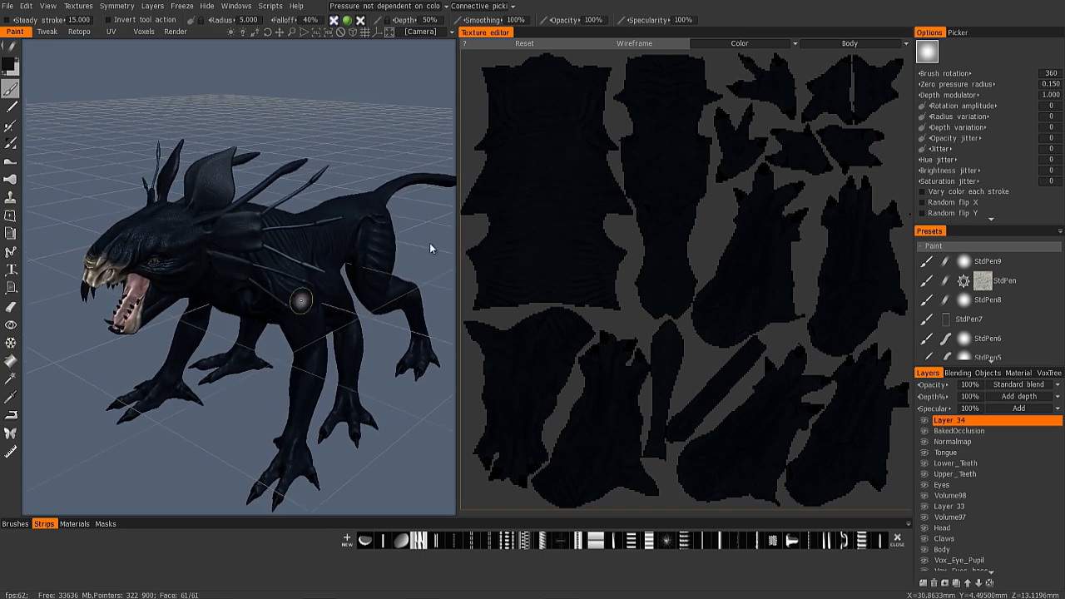
Step: Set the texture editor channel to Normals and undock it as a small floating window
click(753, 43)
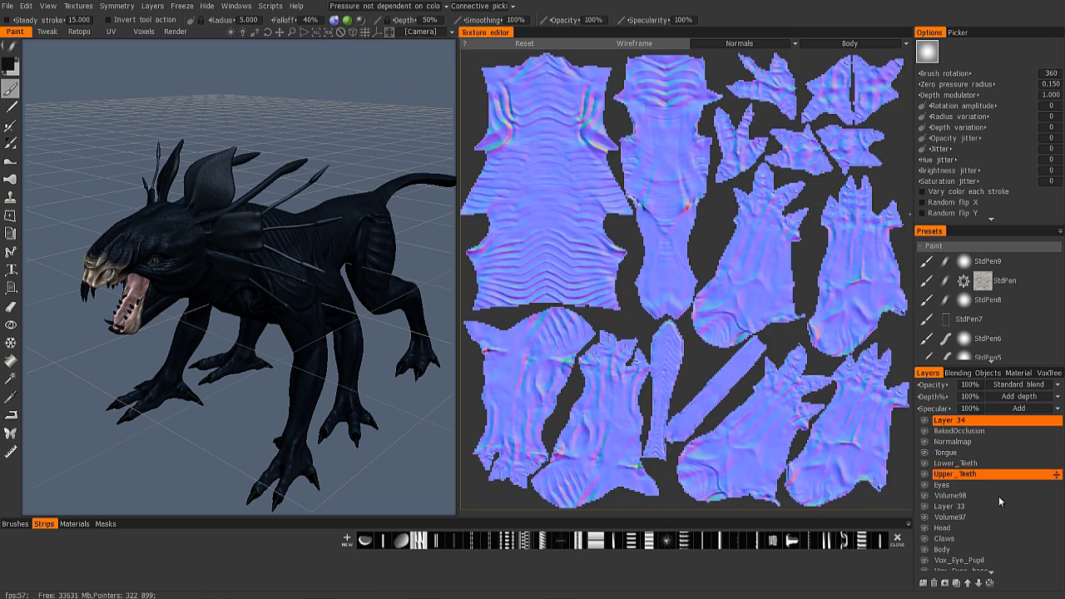
click(343, 18)
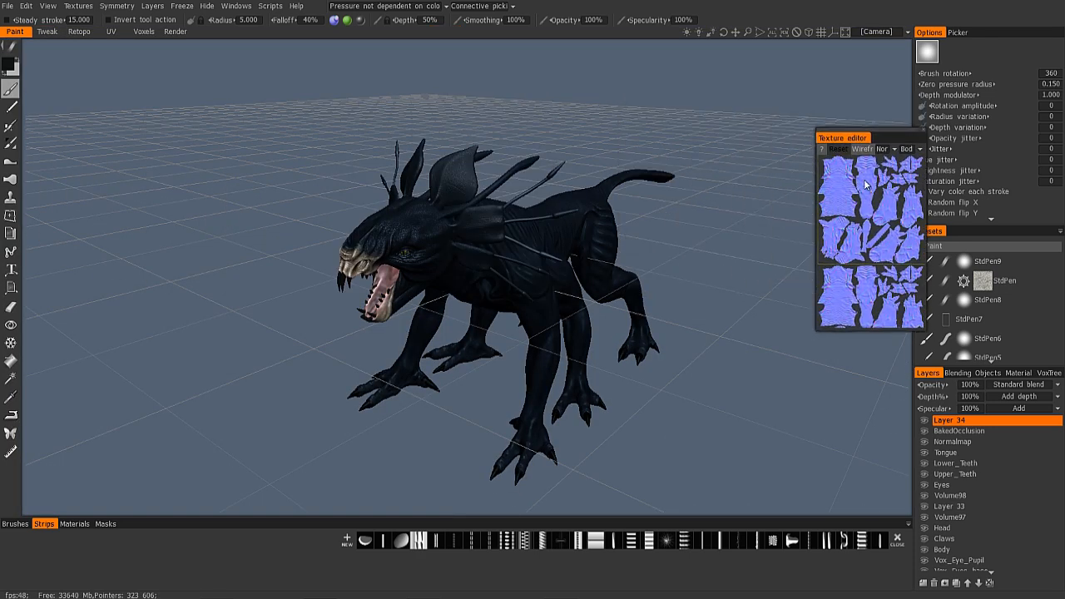
Step: Dock the floating texture editor as a tab beside Presets, briefly visiting Photoshop
click(954, 242)
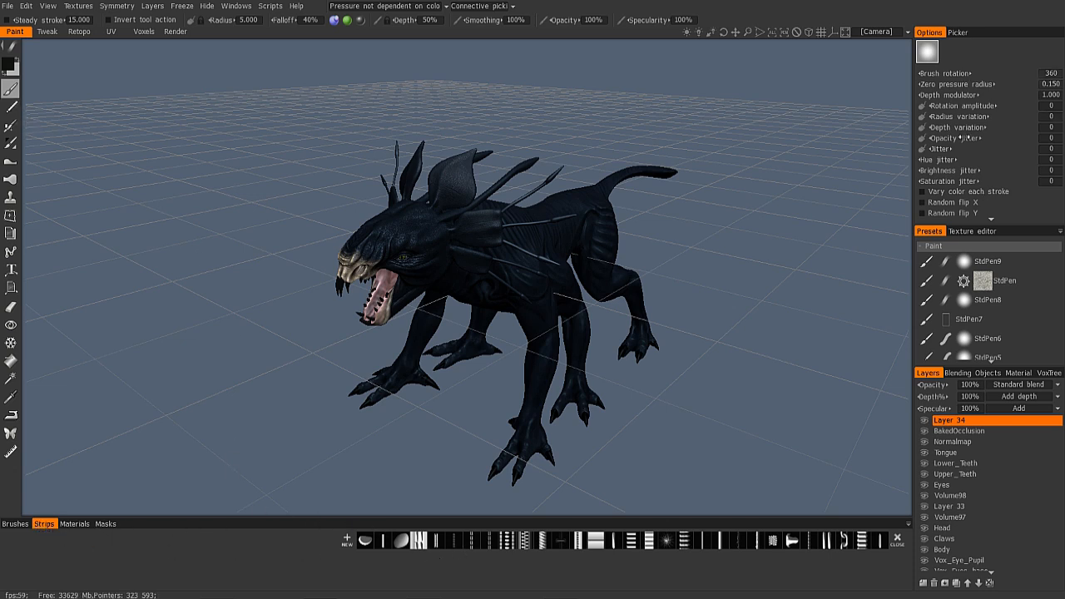
mouse_move(524, 25)
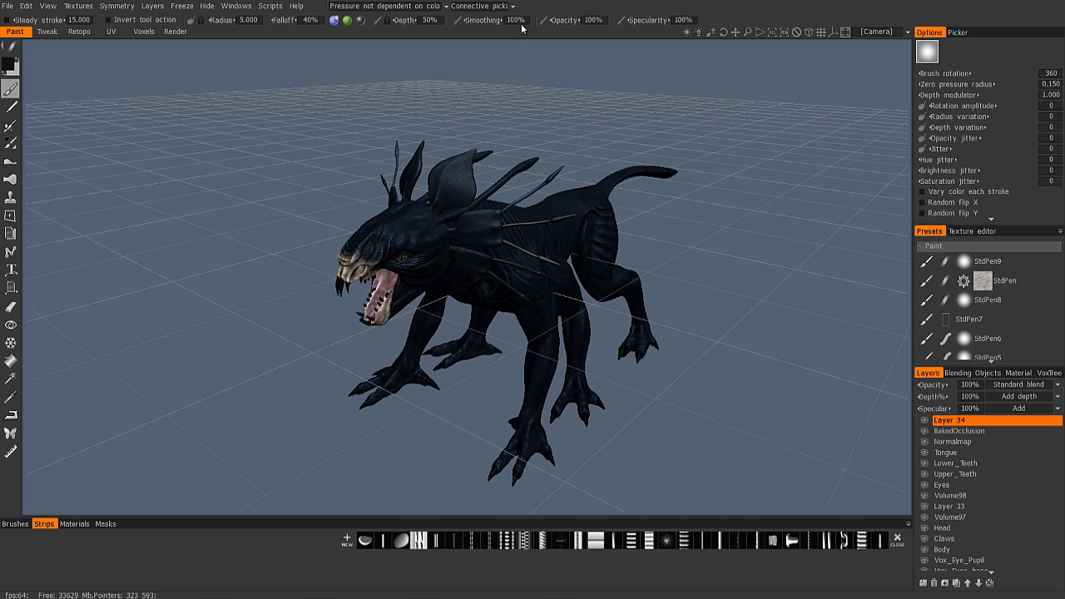
mouse_move(733, 32)
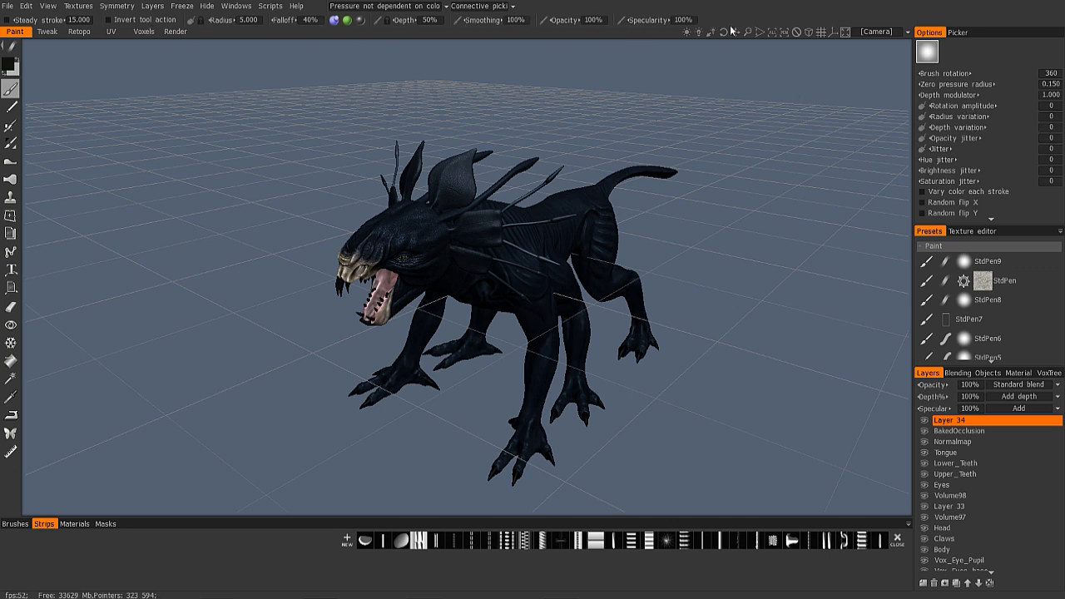
mouse_move(379, 552)
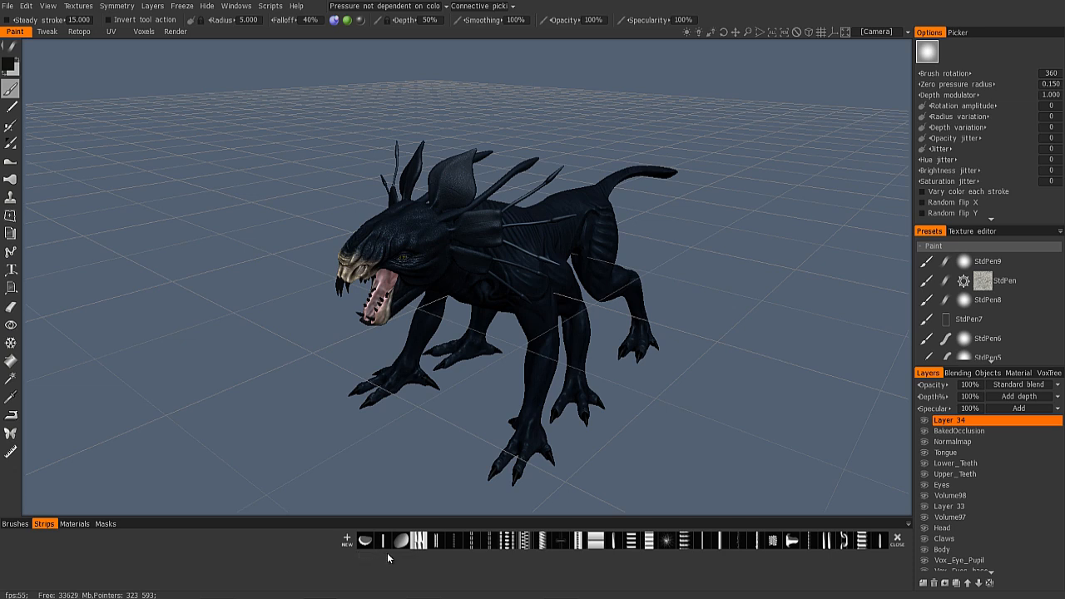
mouse_move(67, 261)
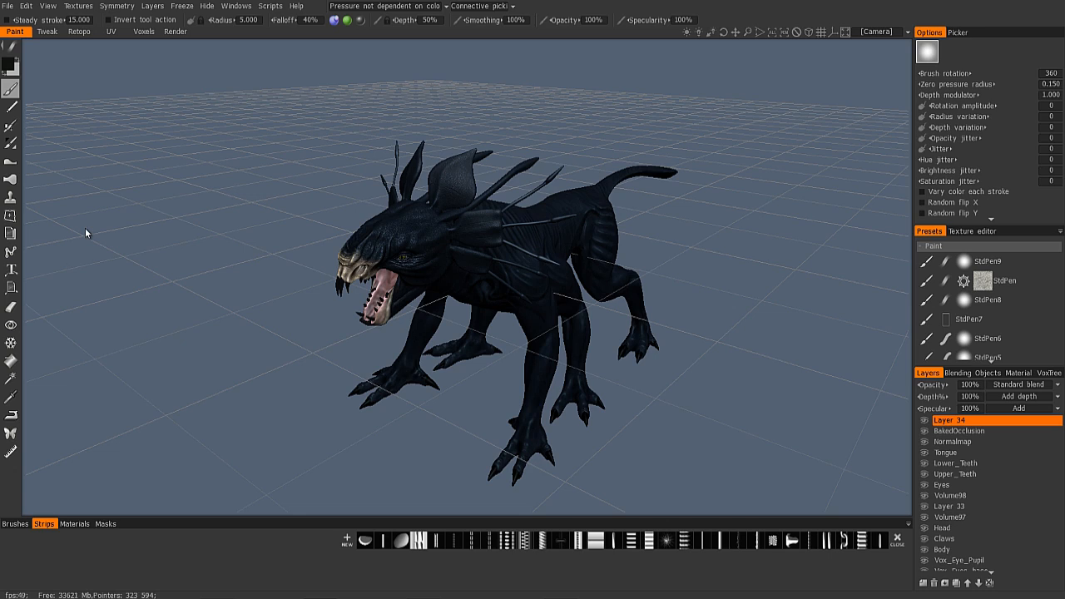
mouse_move(1062, 231)
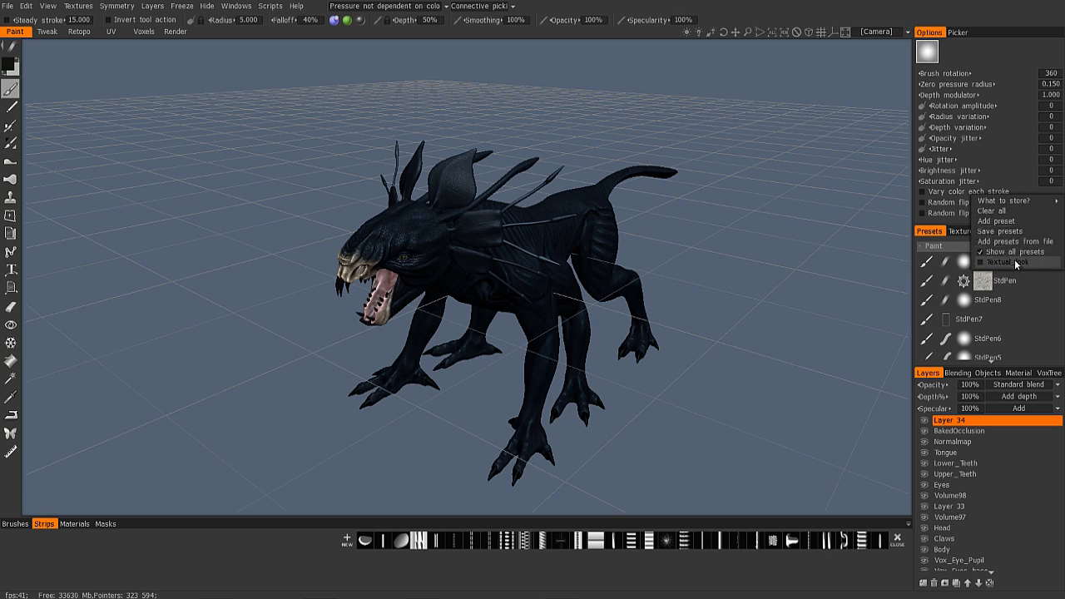
click(1013, 262)
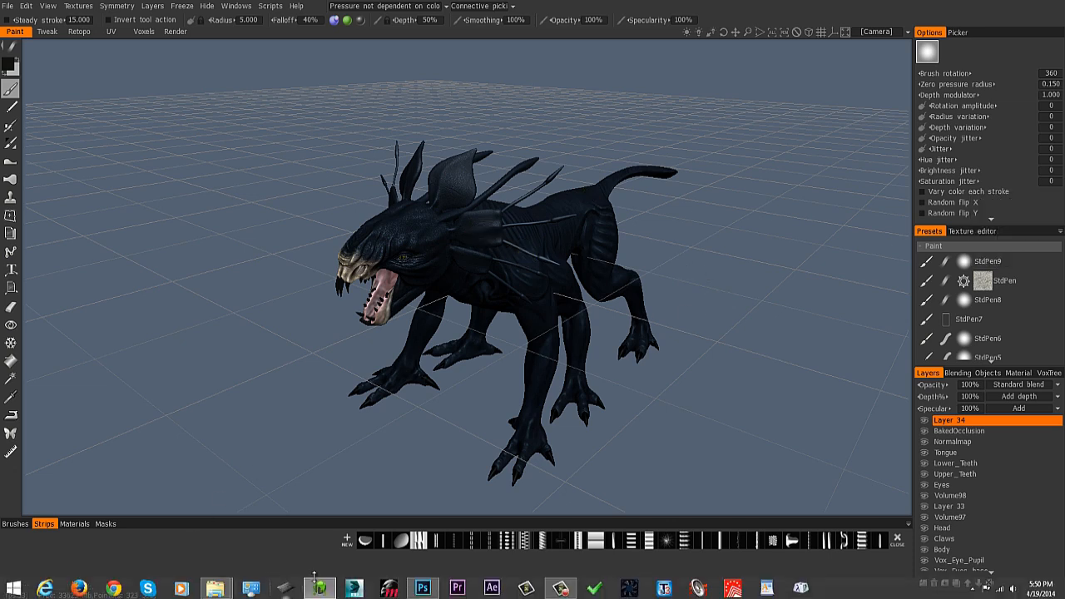
click(445, 585)
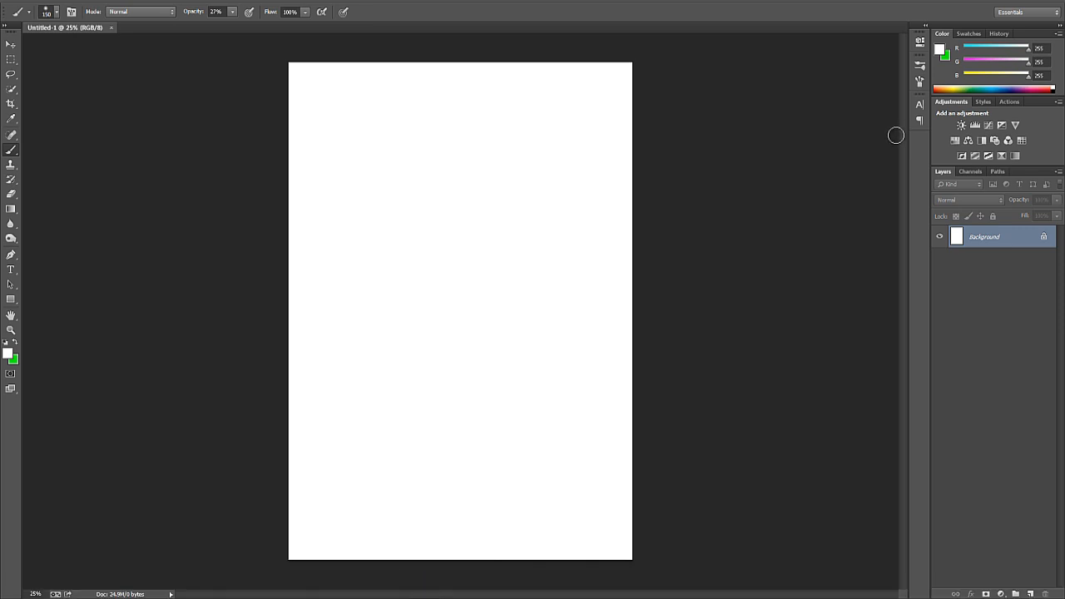
click(969, 34)
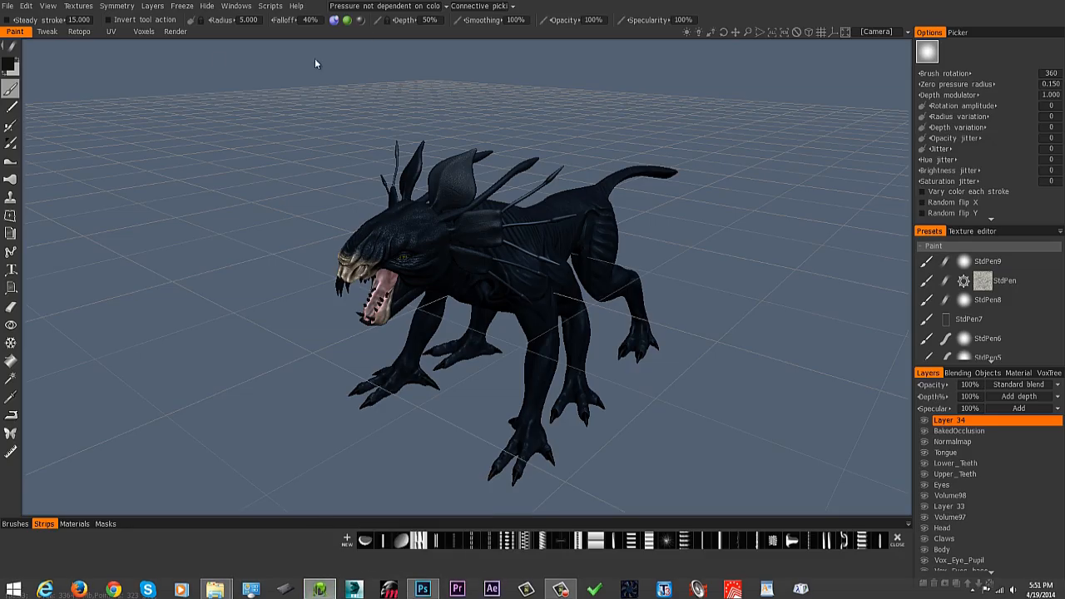
Step: Add the Color Palette panel from Windows > Popups and open its size options
click(236, 6)
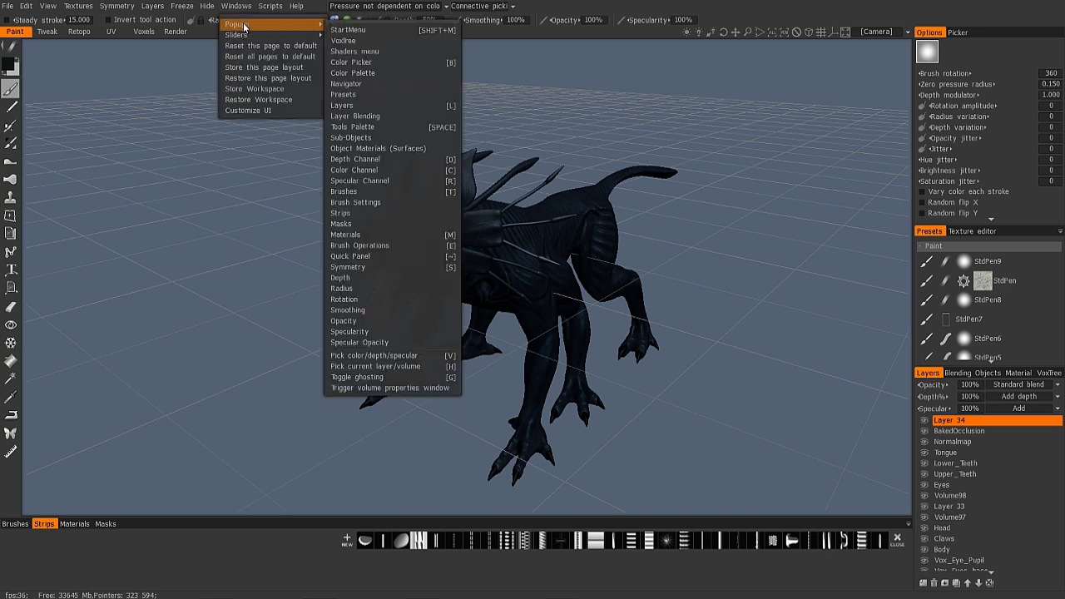
mouse_move(359, 74)
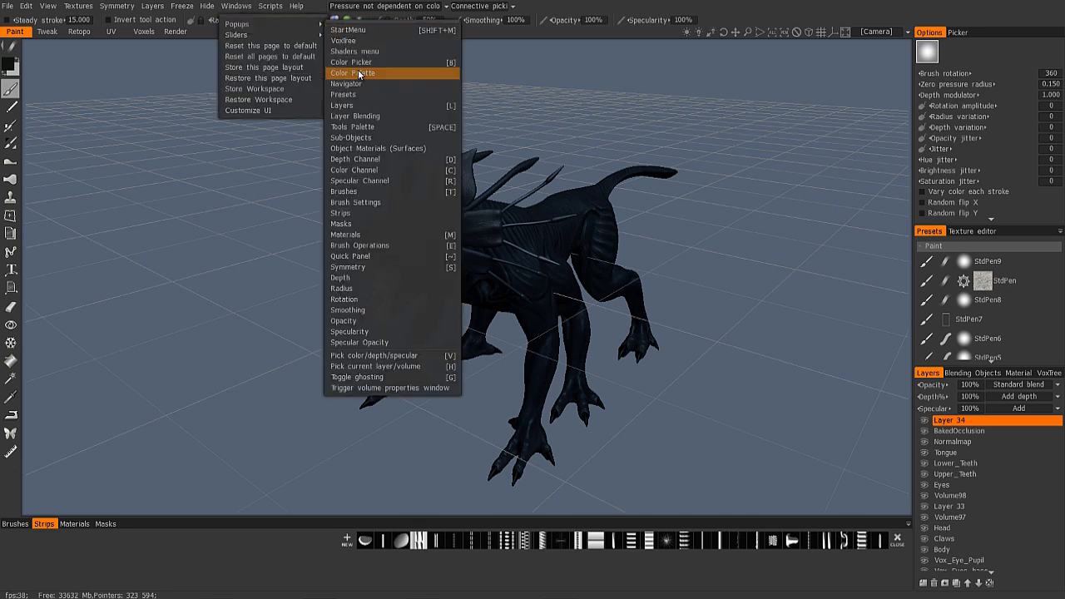
click(358, 73)
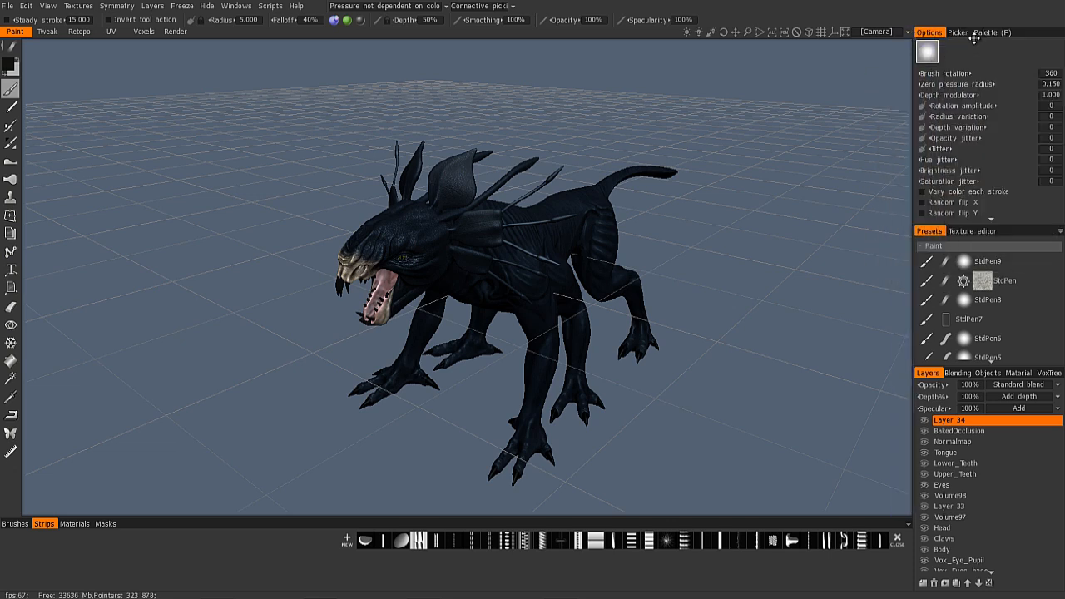
click(991, 32)
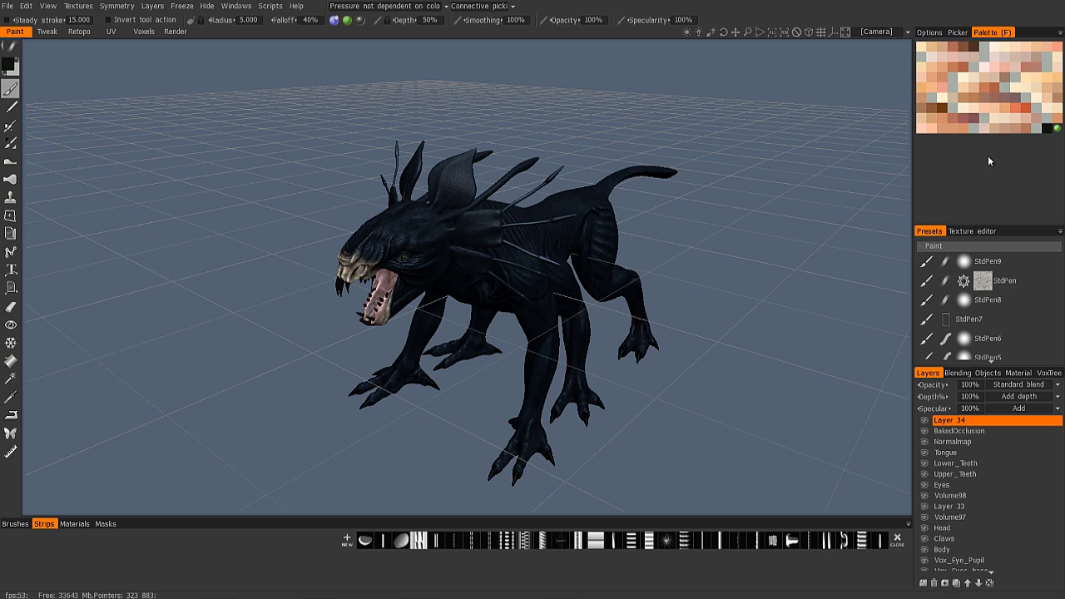
click(929, 31)
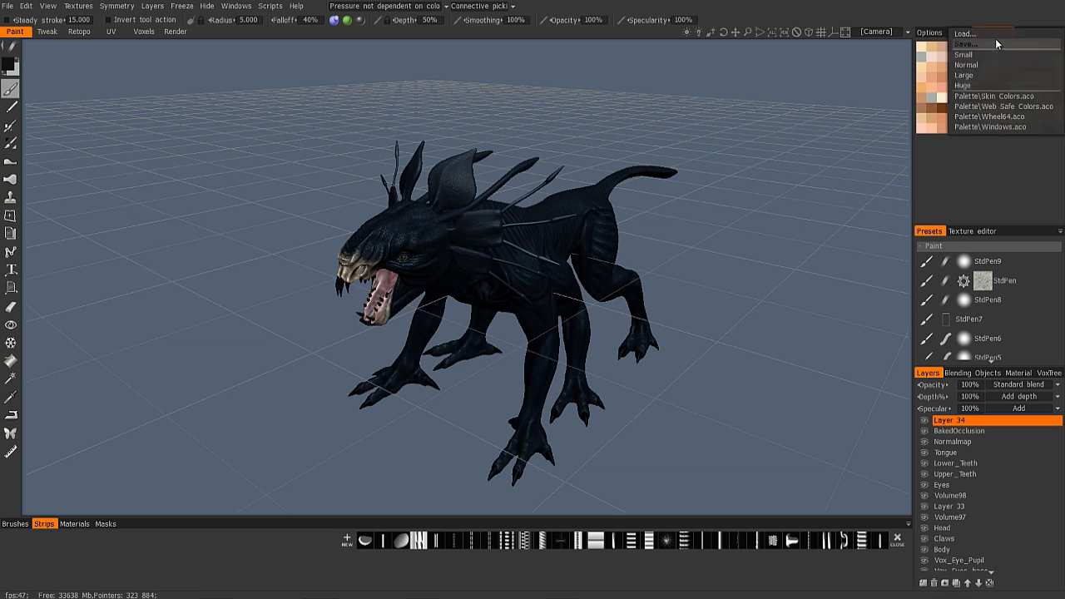
mouse_move(995, 55)
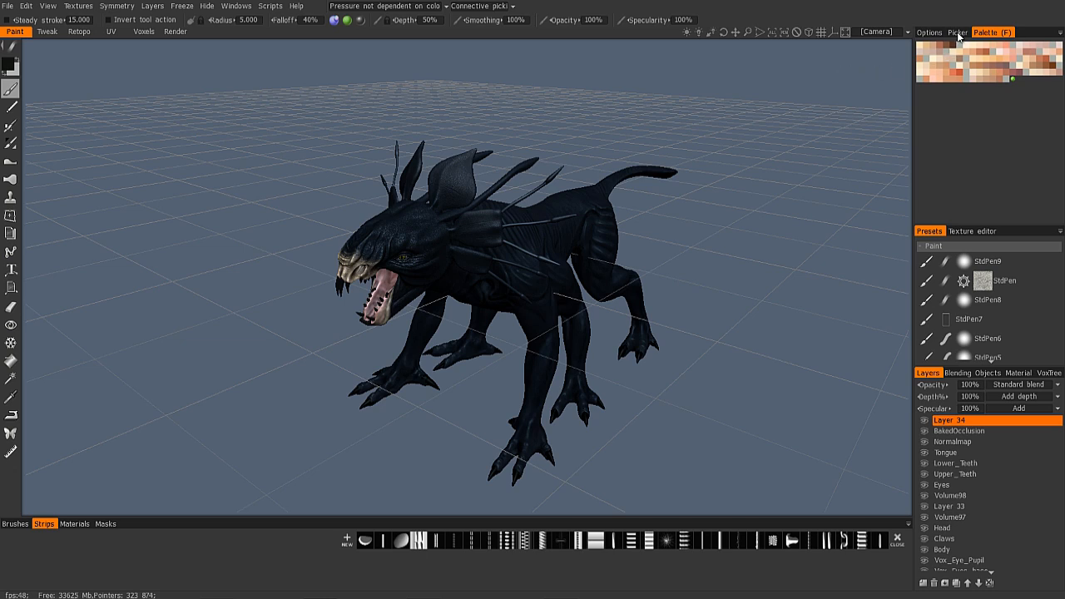
Step: Bring the image Picker forward, check the VoxTree Root volume, then return to Layers
click(955, 32)
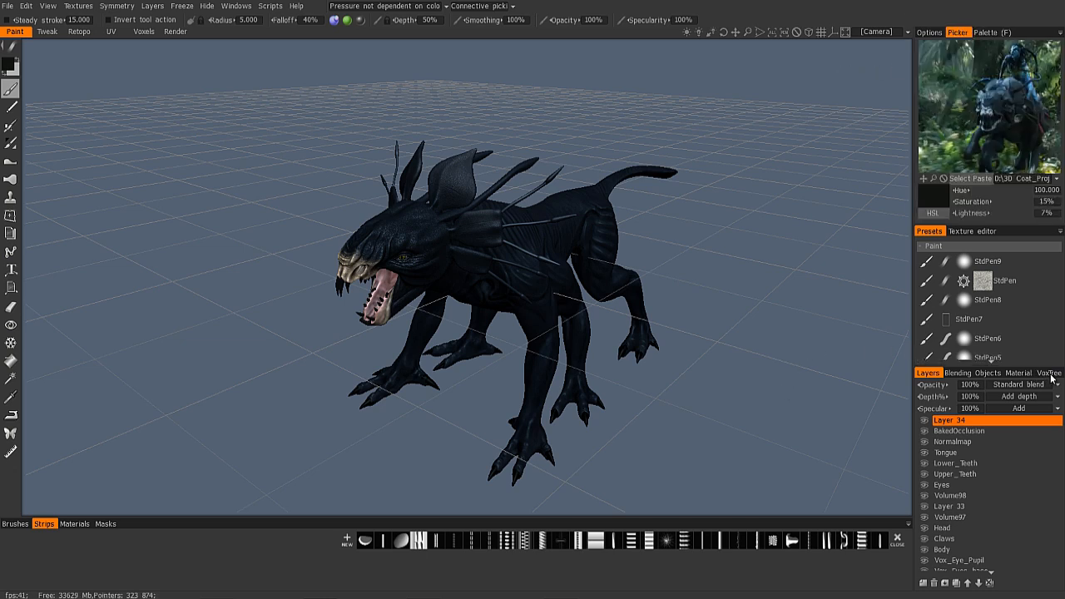
click(1055, 374)
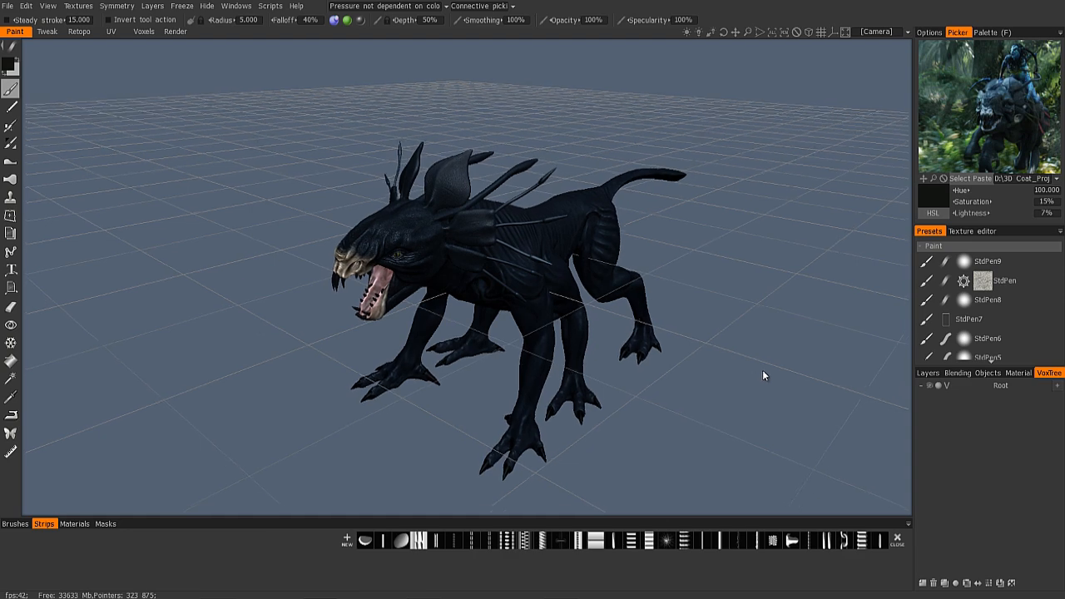
drag(764, 375, 665, 372)
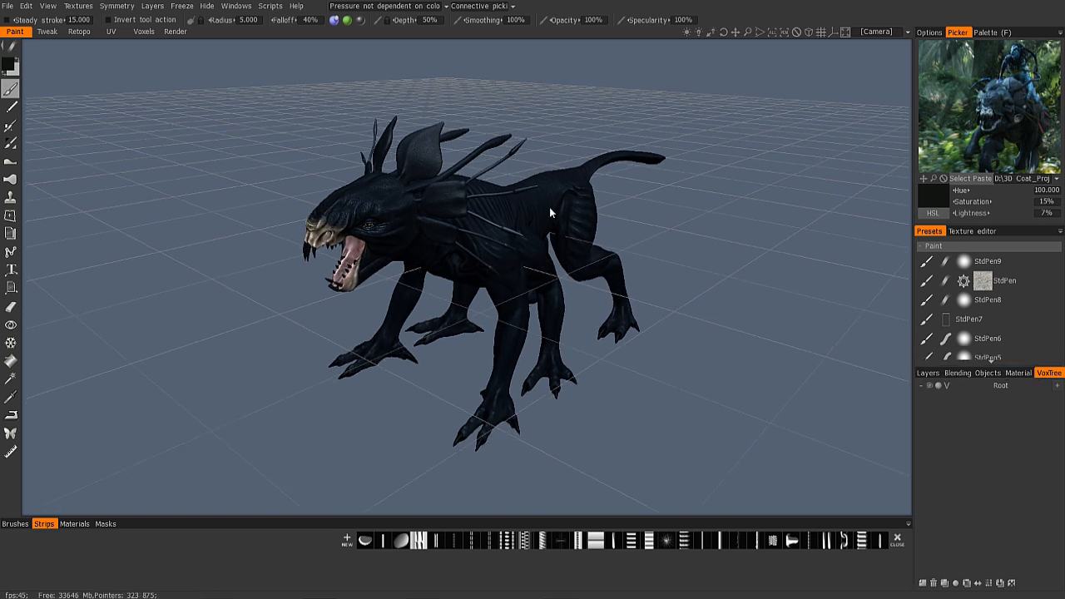
mouse_move(508, 293)
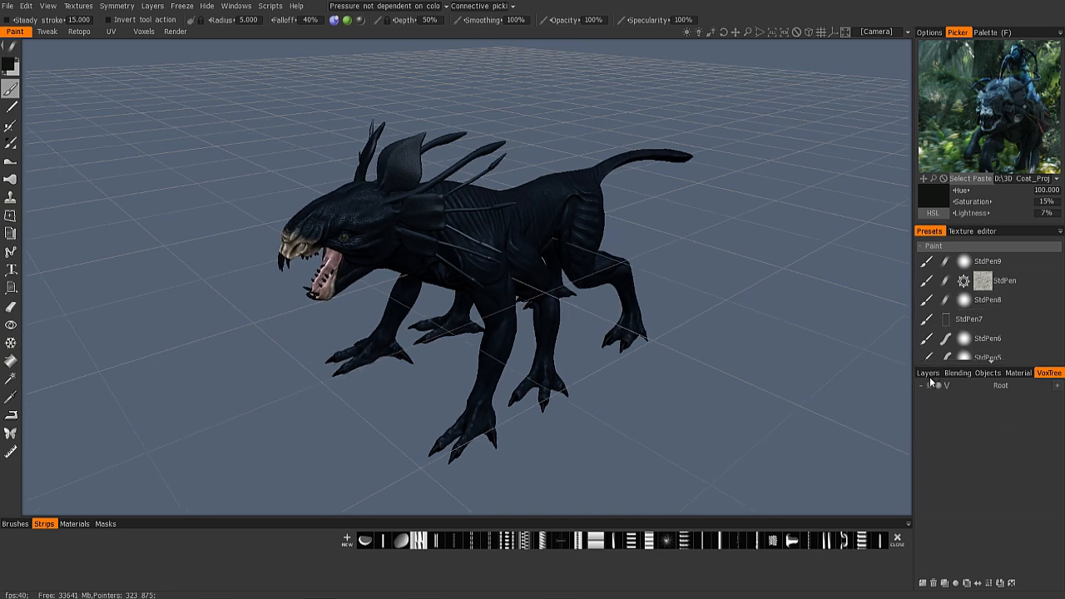
click(928, 373)
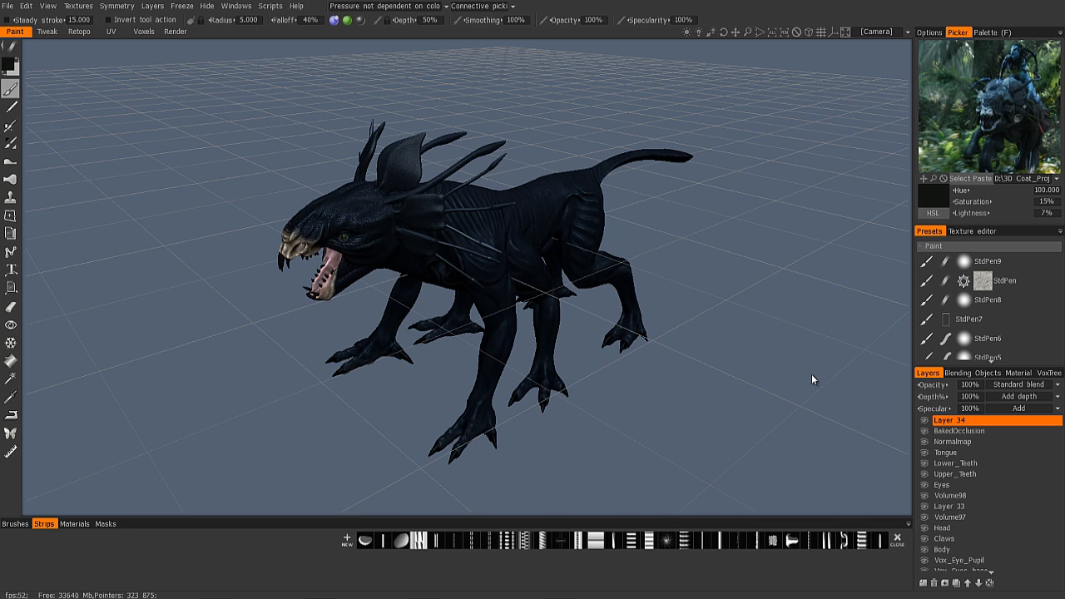
mouse_move(805, 398)
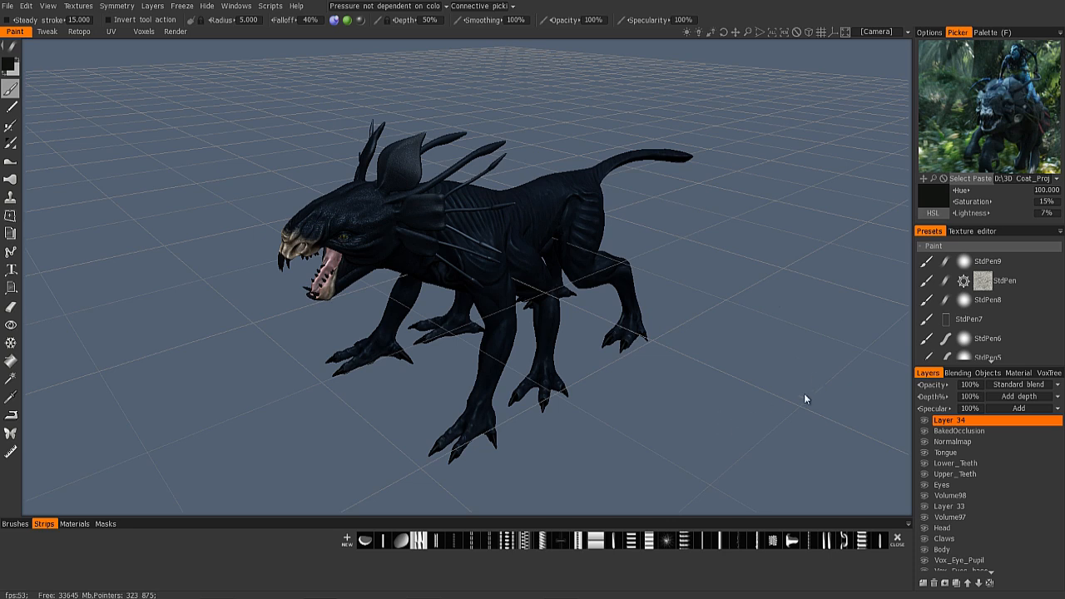